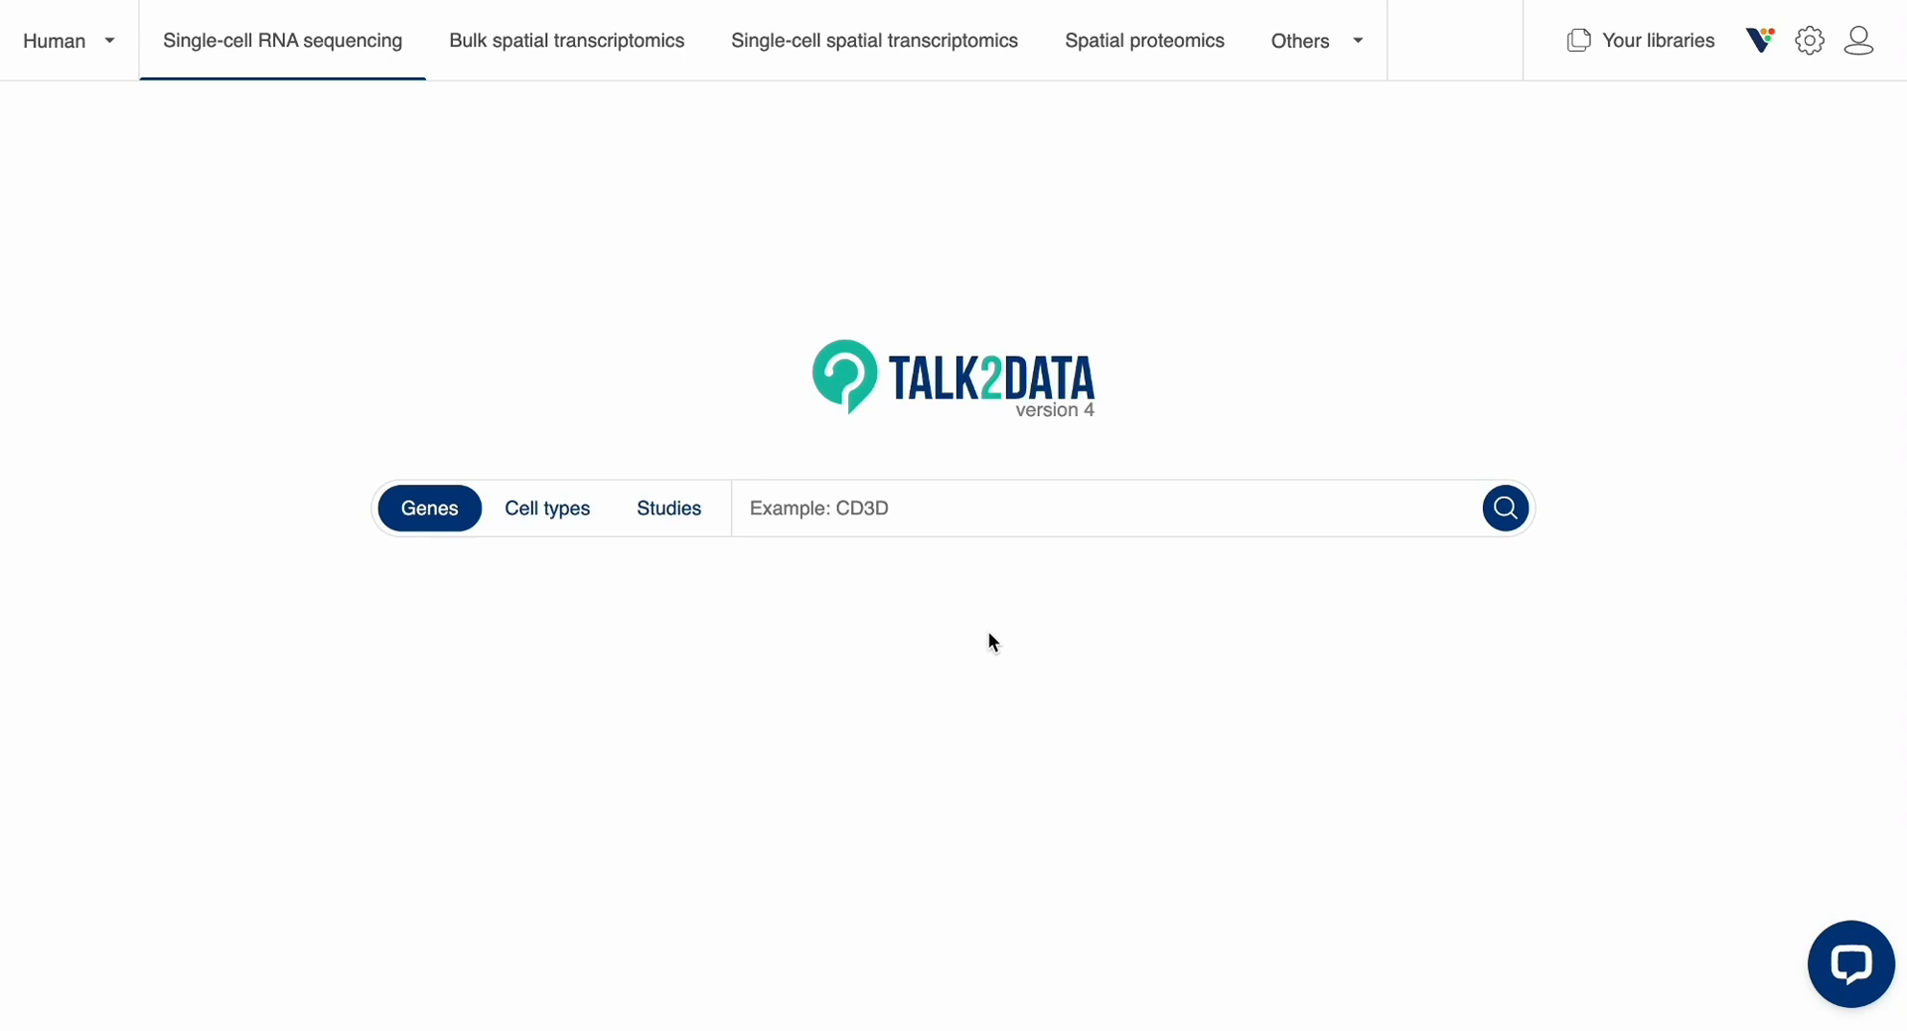
- Search the Genes box for CD3D to show its expression across the cell-type ontology tree
left_click(1095, 509)
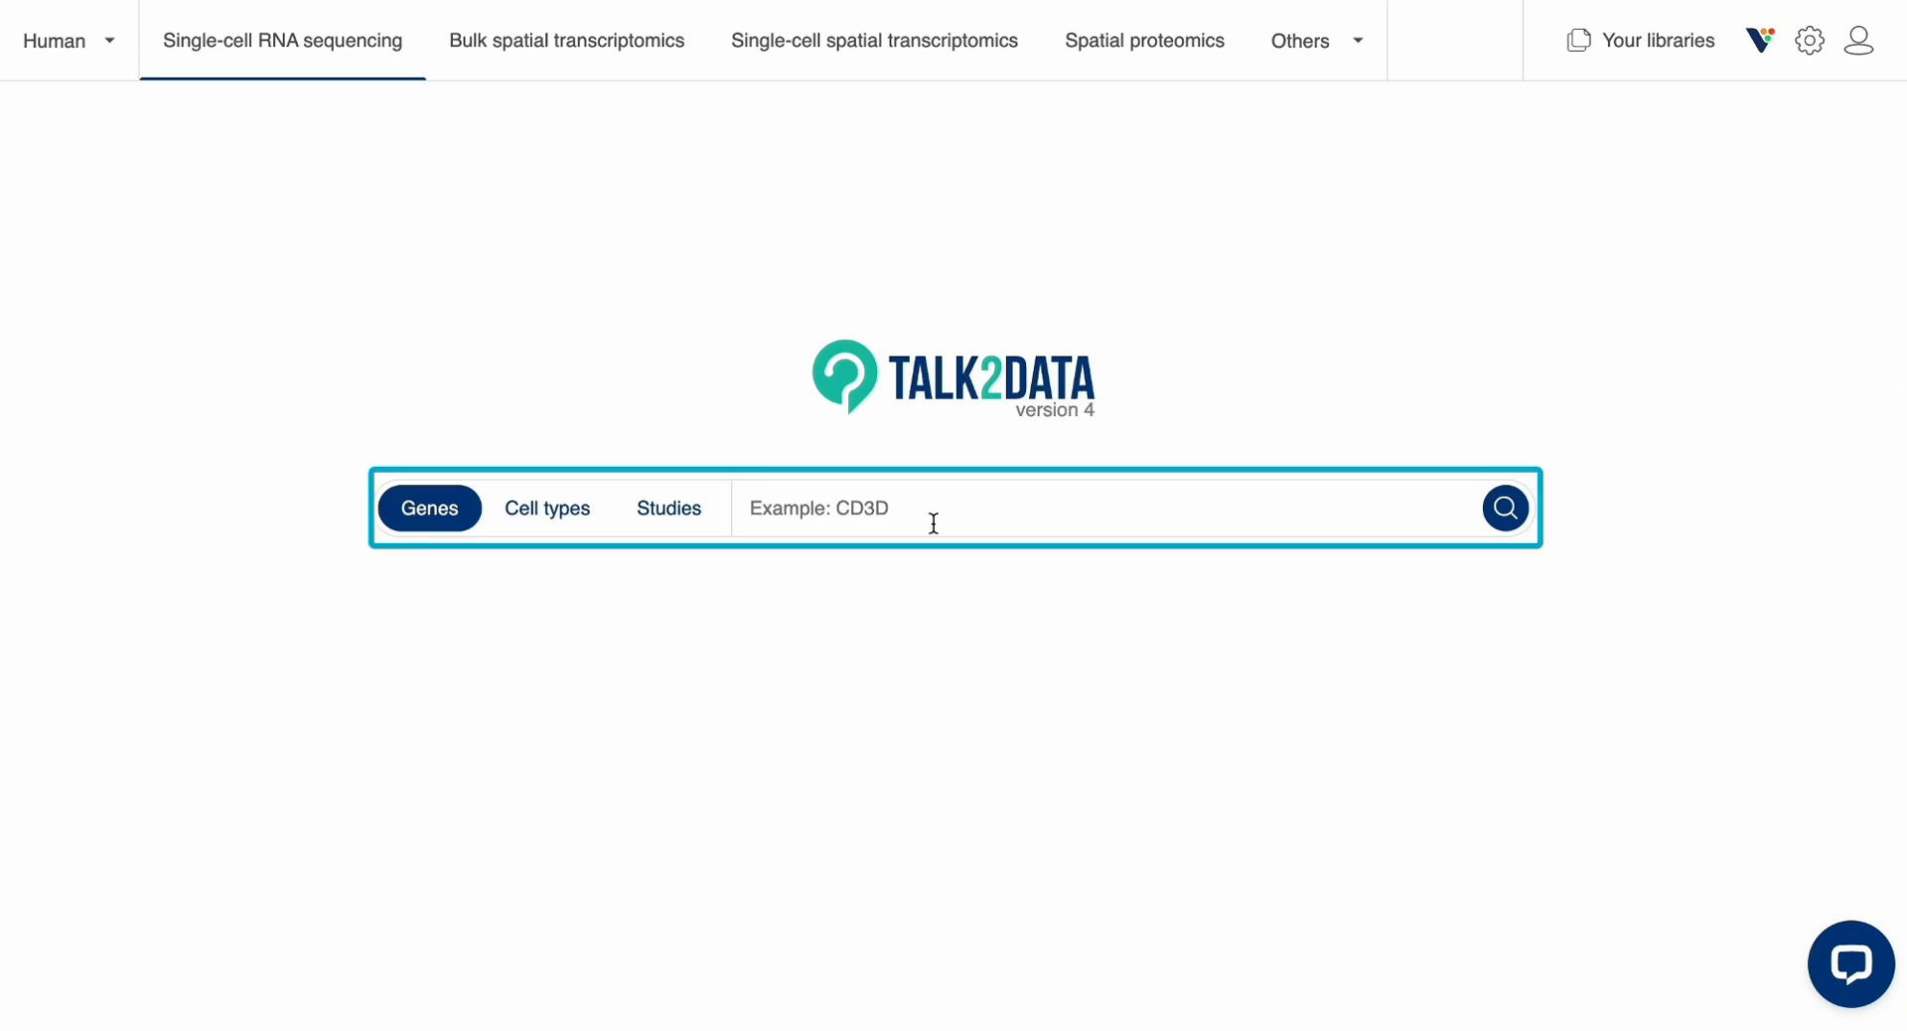
type("CD3D")
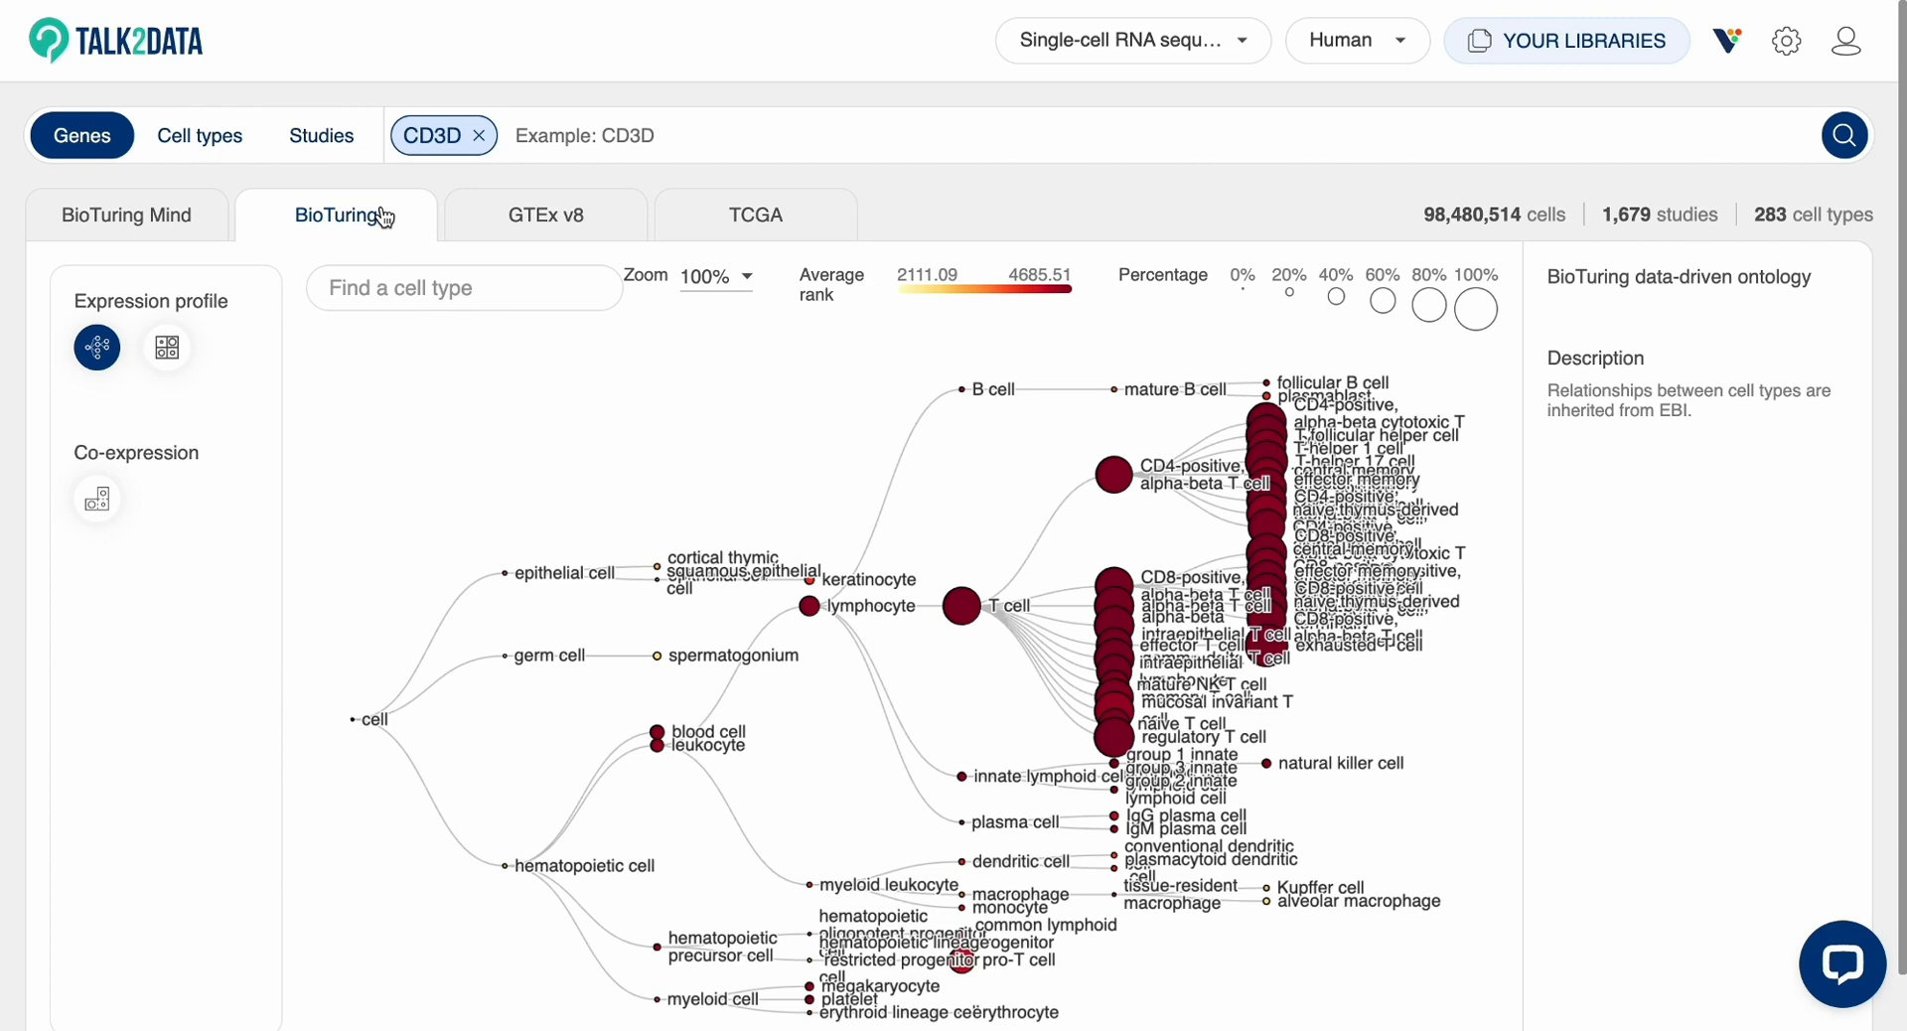
mouse_move(960, 606)
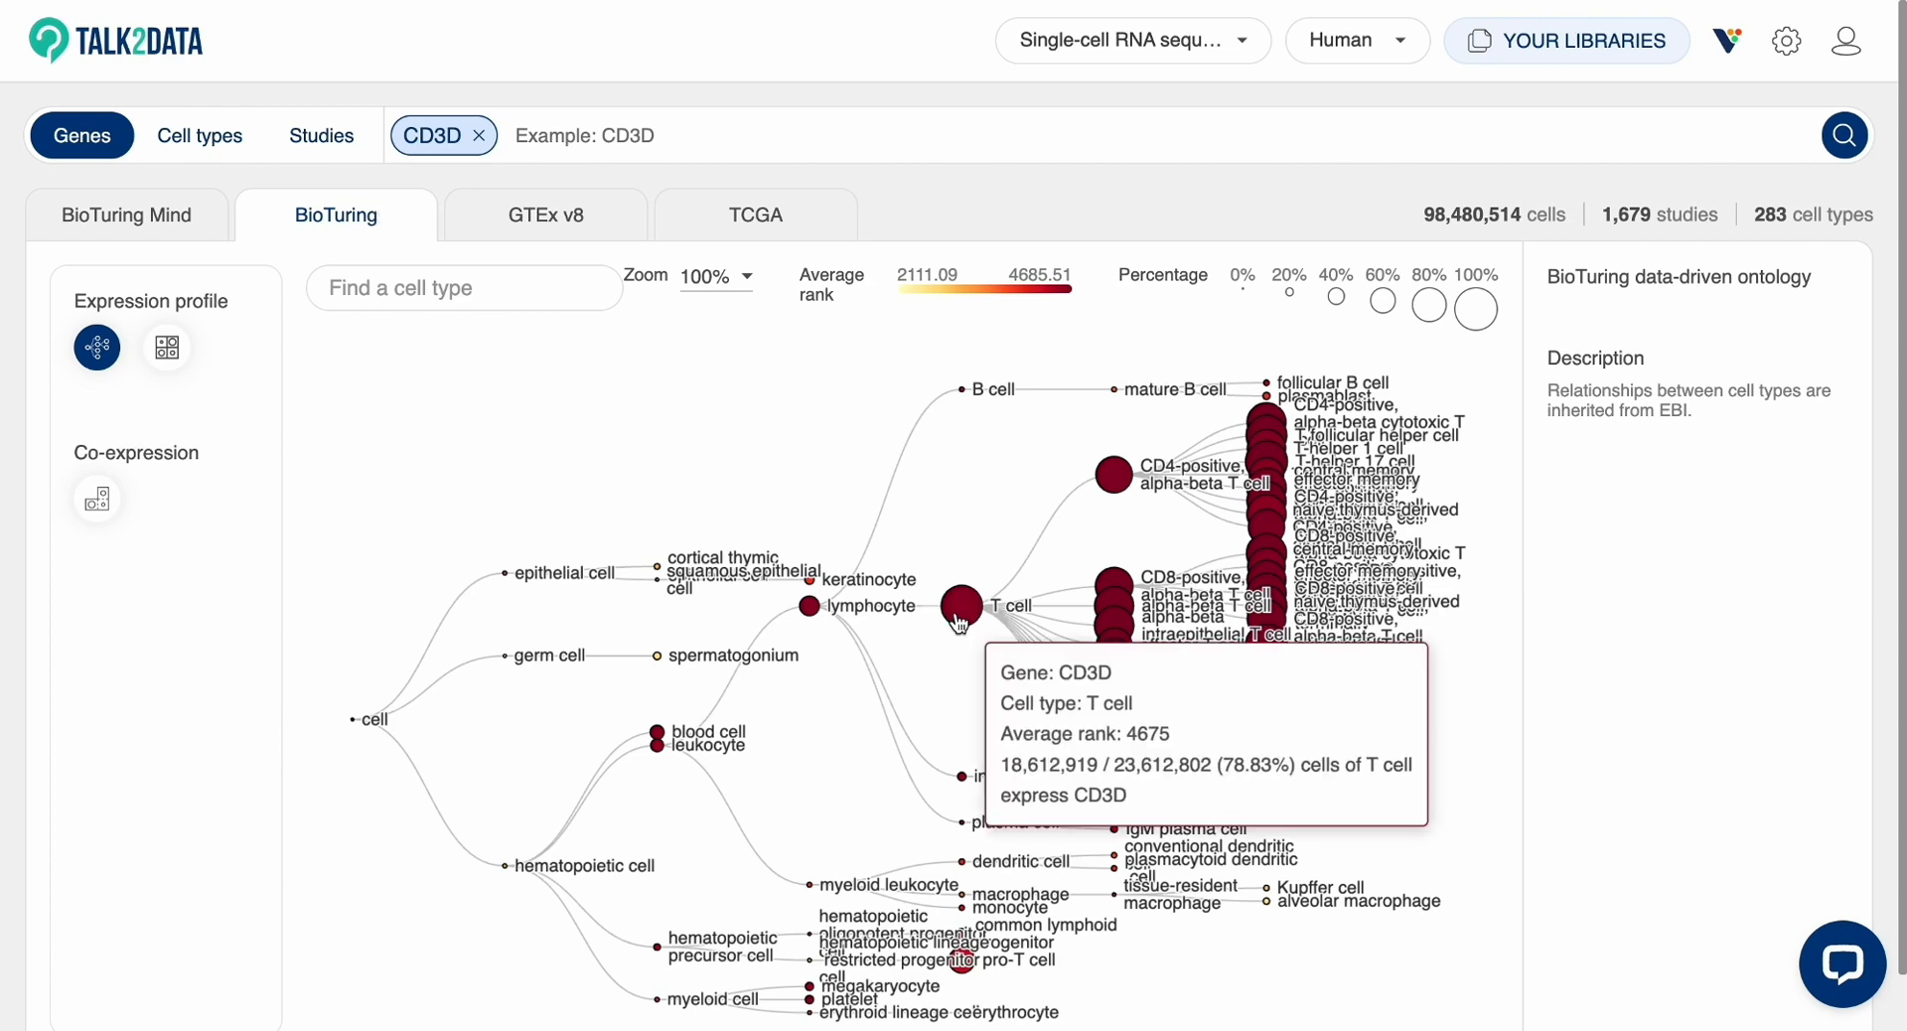
- Narrow the CD3D tree to the T cell node and view its expression details (78.83% coverage)
left_click(1009, 606)
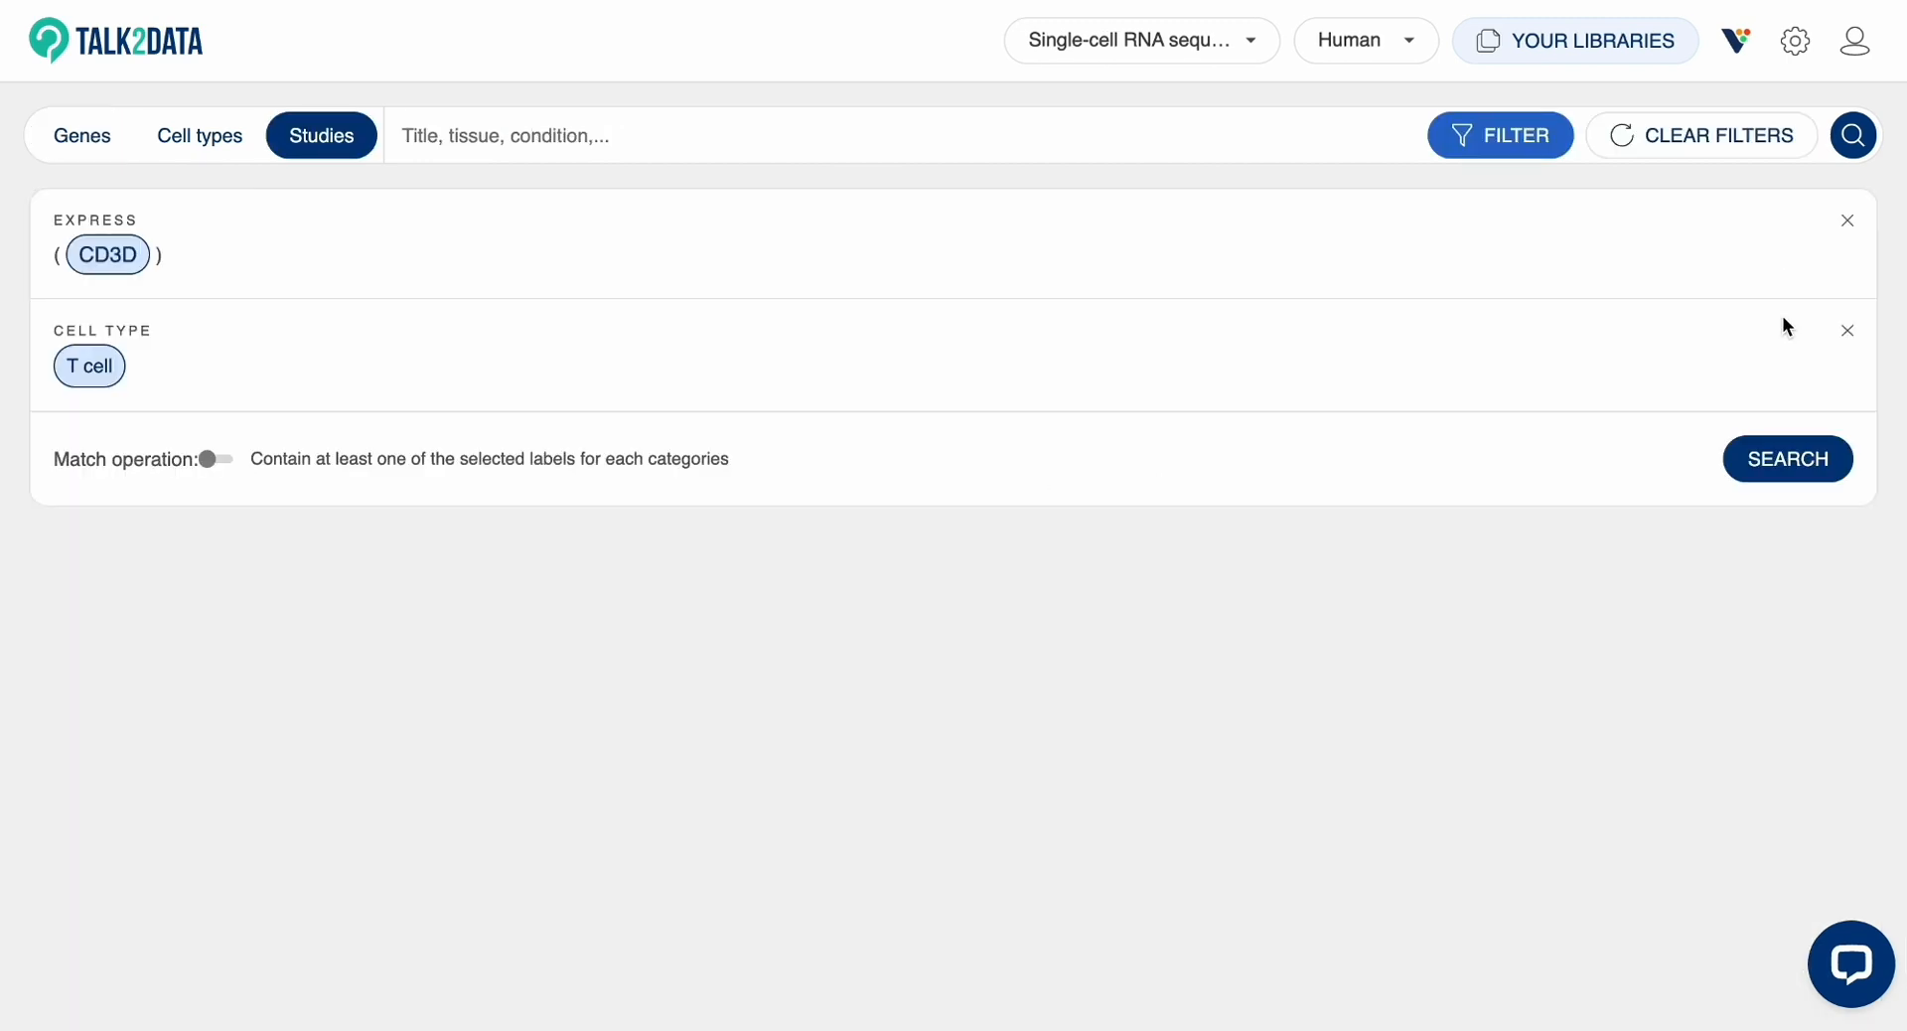
left_click(1786, 459)
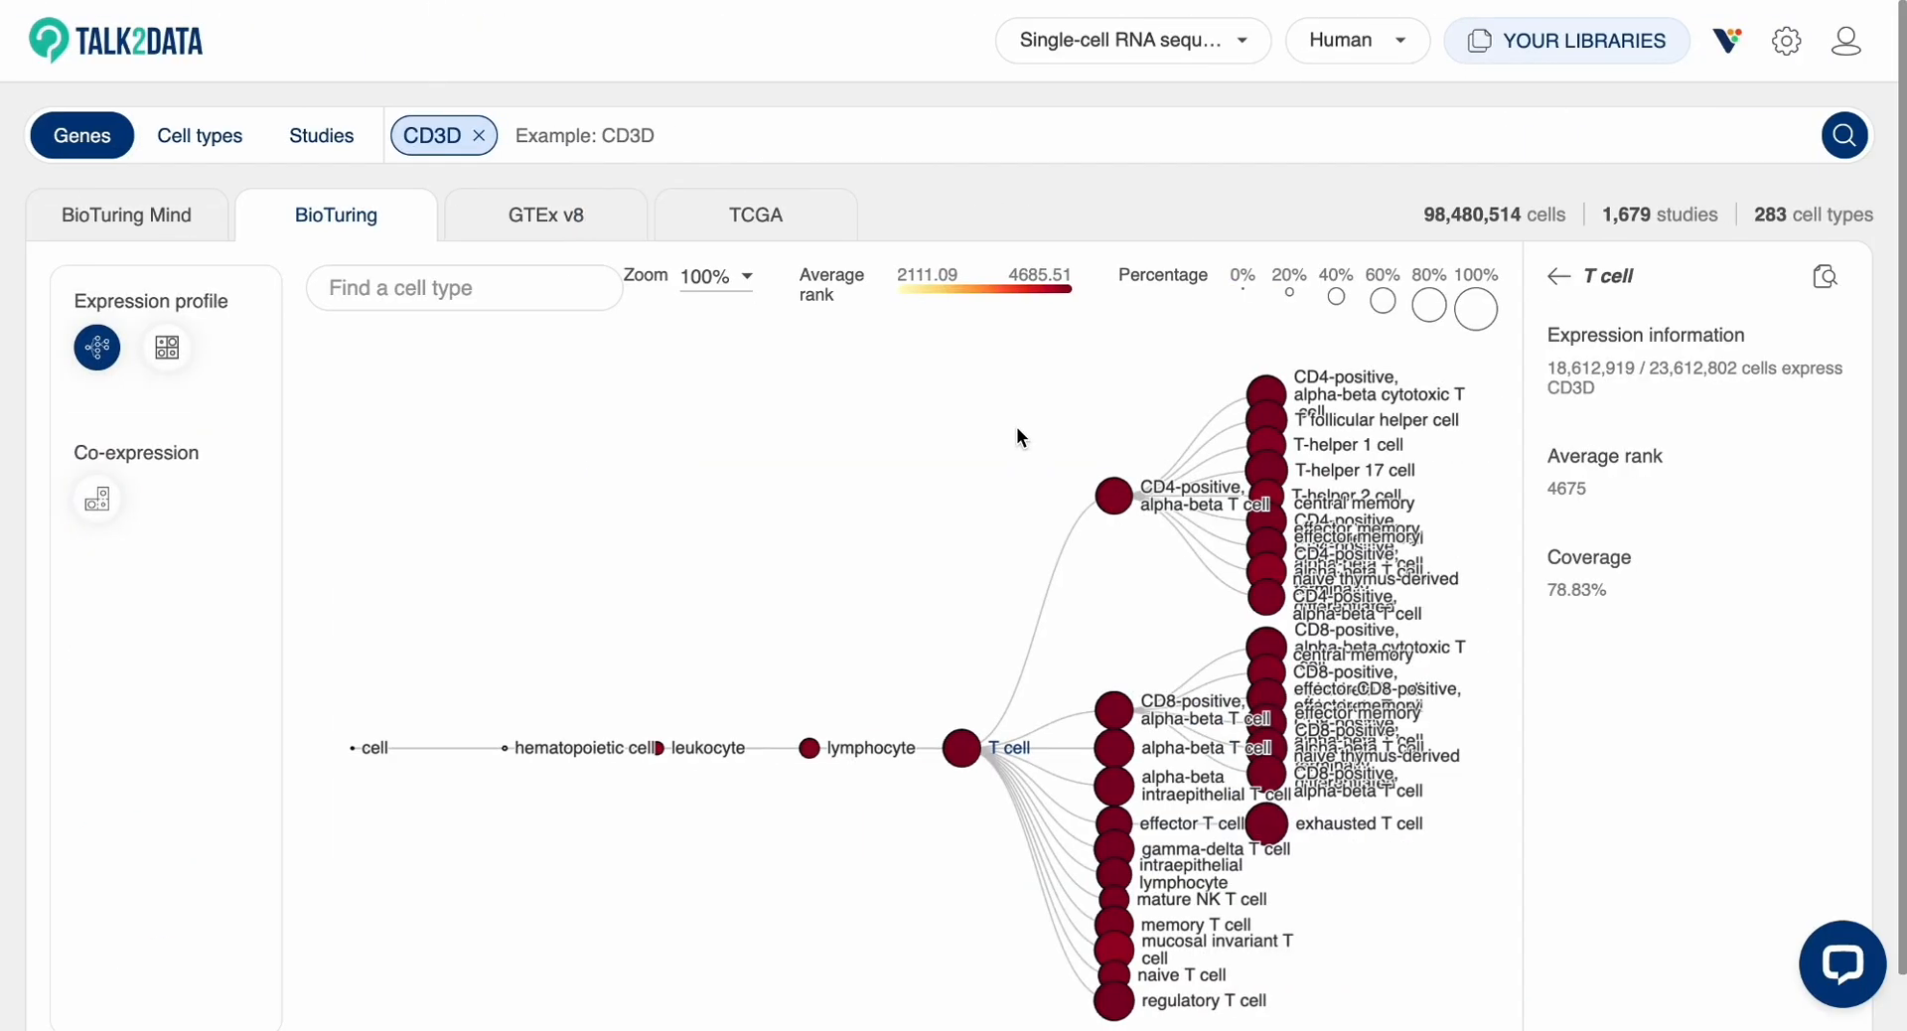
mouse_move(166, 348)
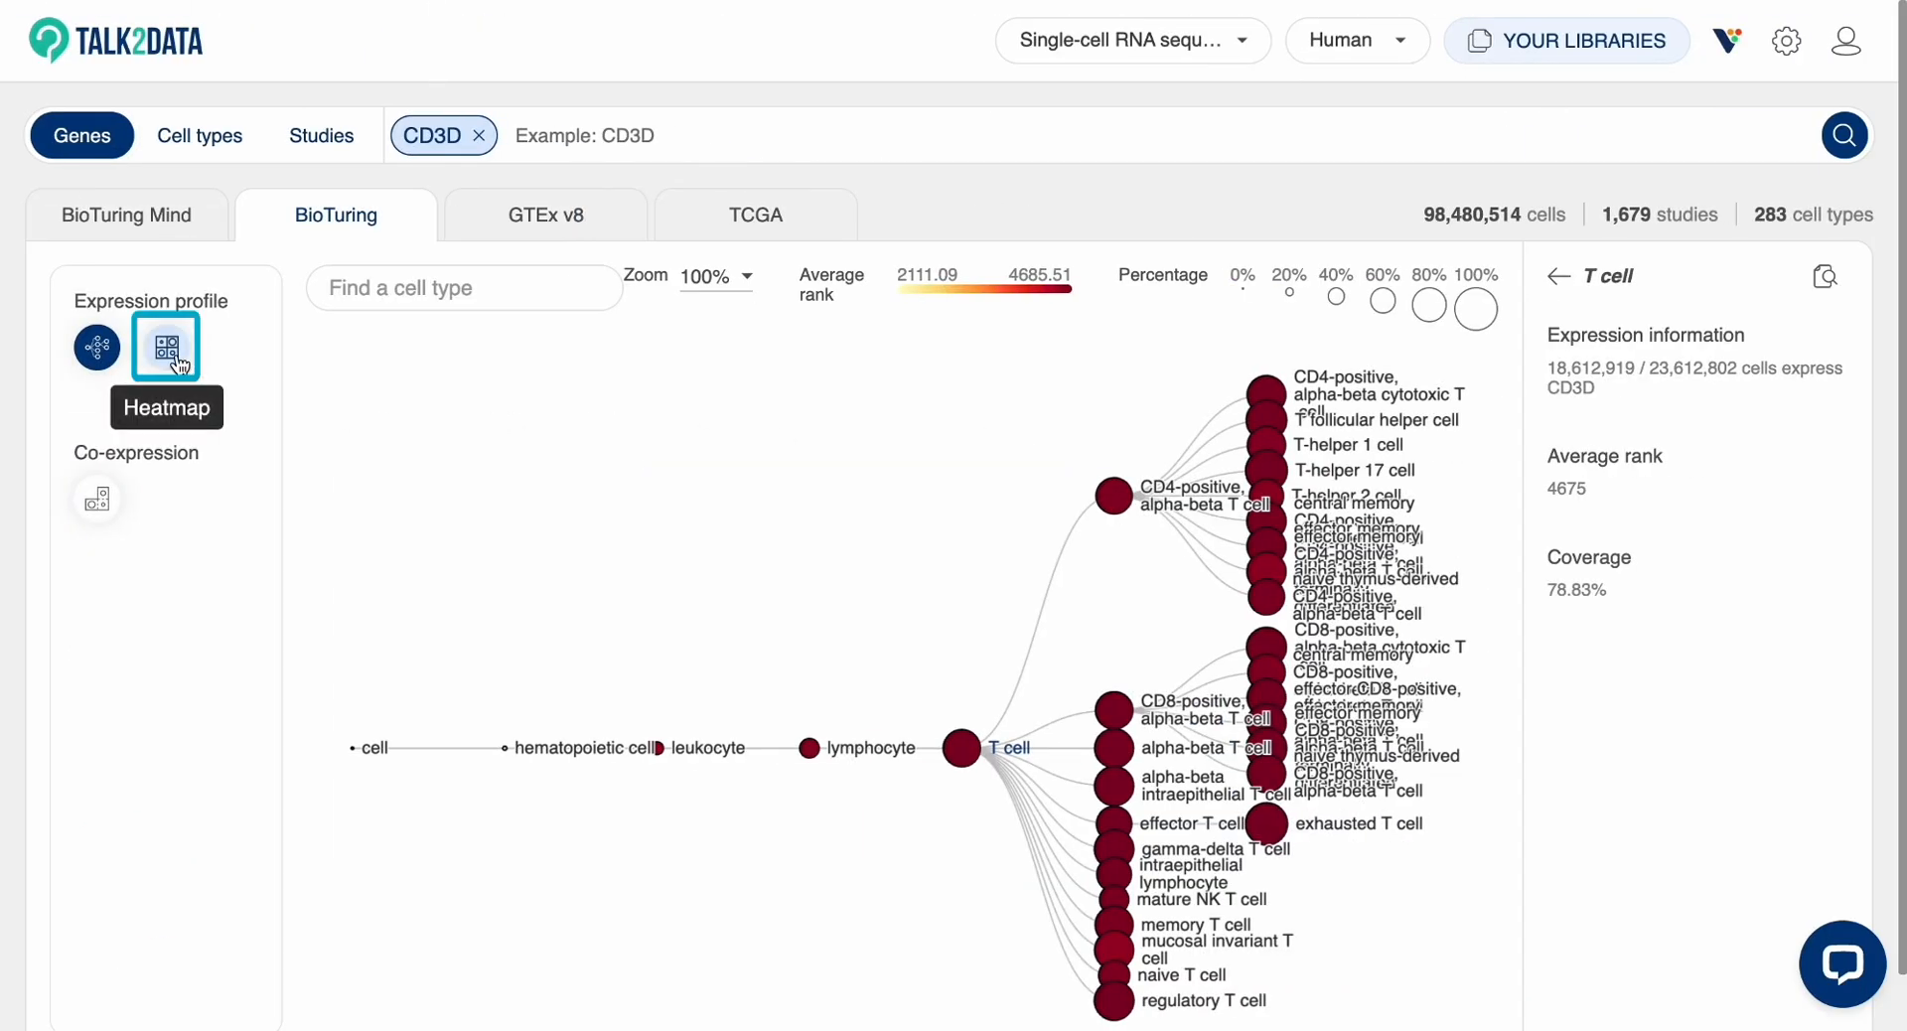
- Show CD3D as a heatmap limited to B cell, epithelial cell and individual T cell subtypes
left_click(165, 346)
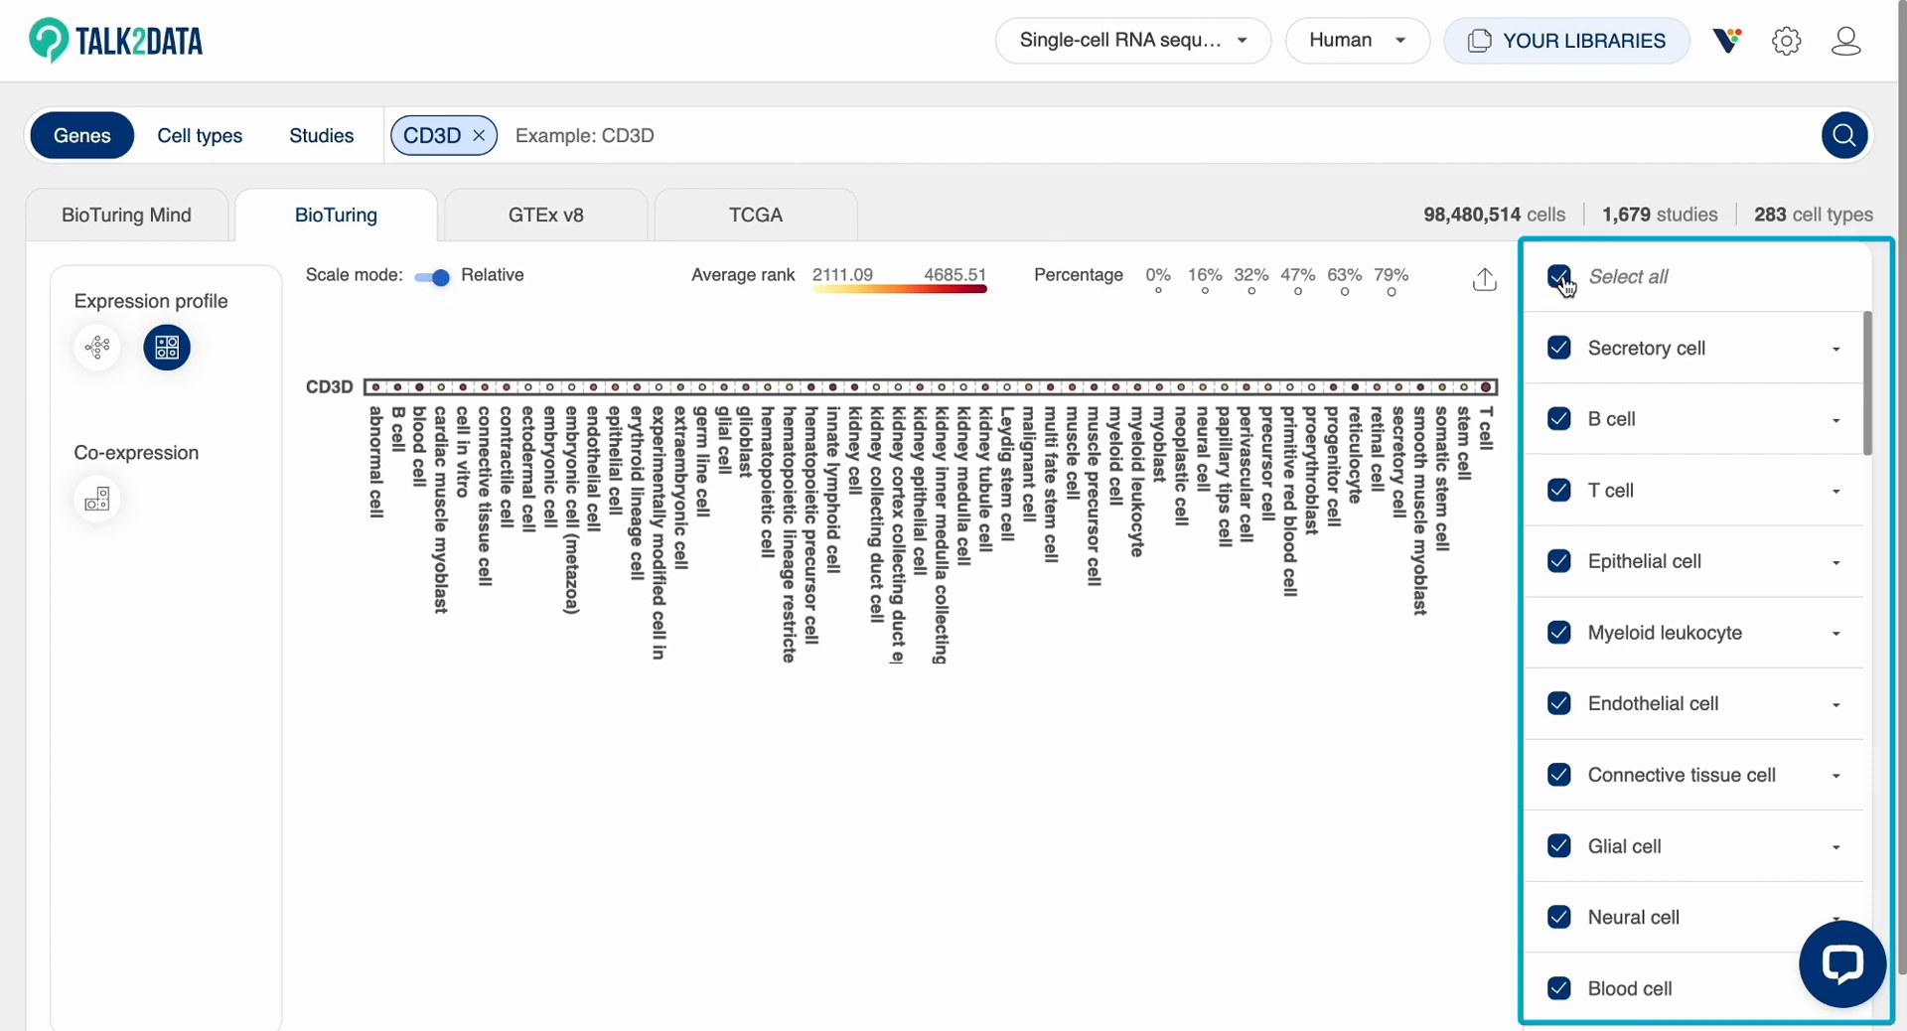
left_click(1559, 276)
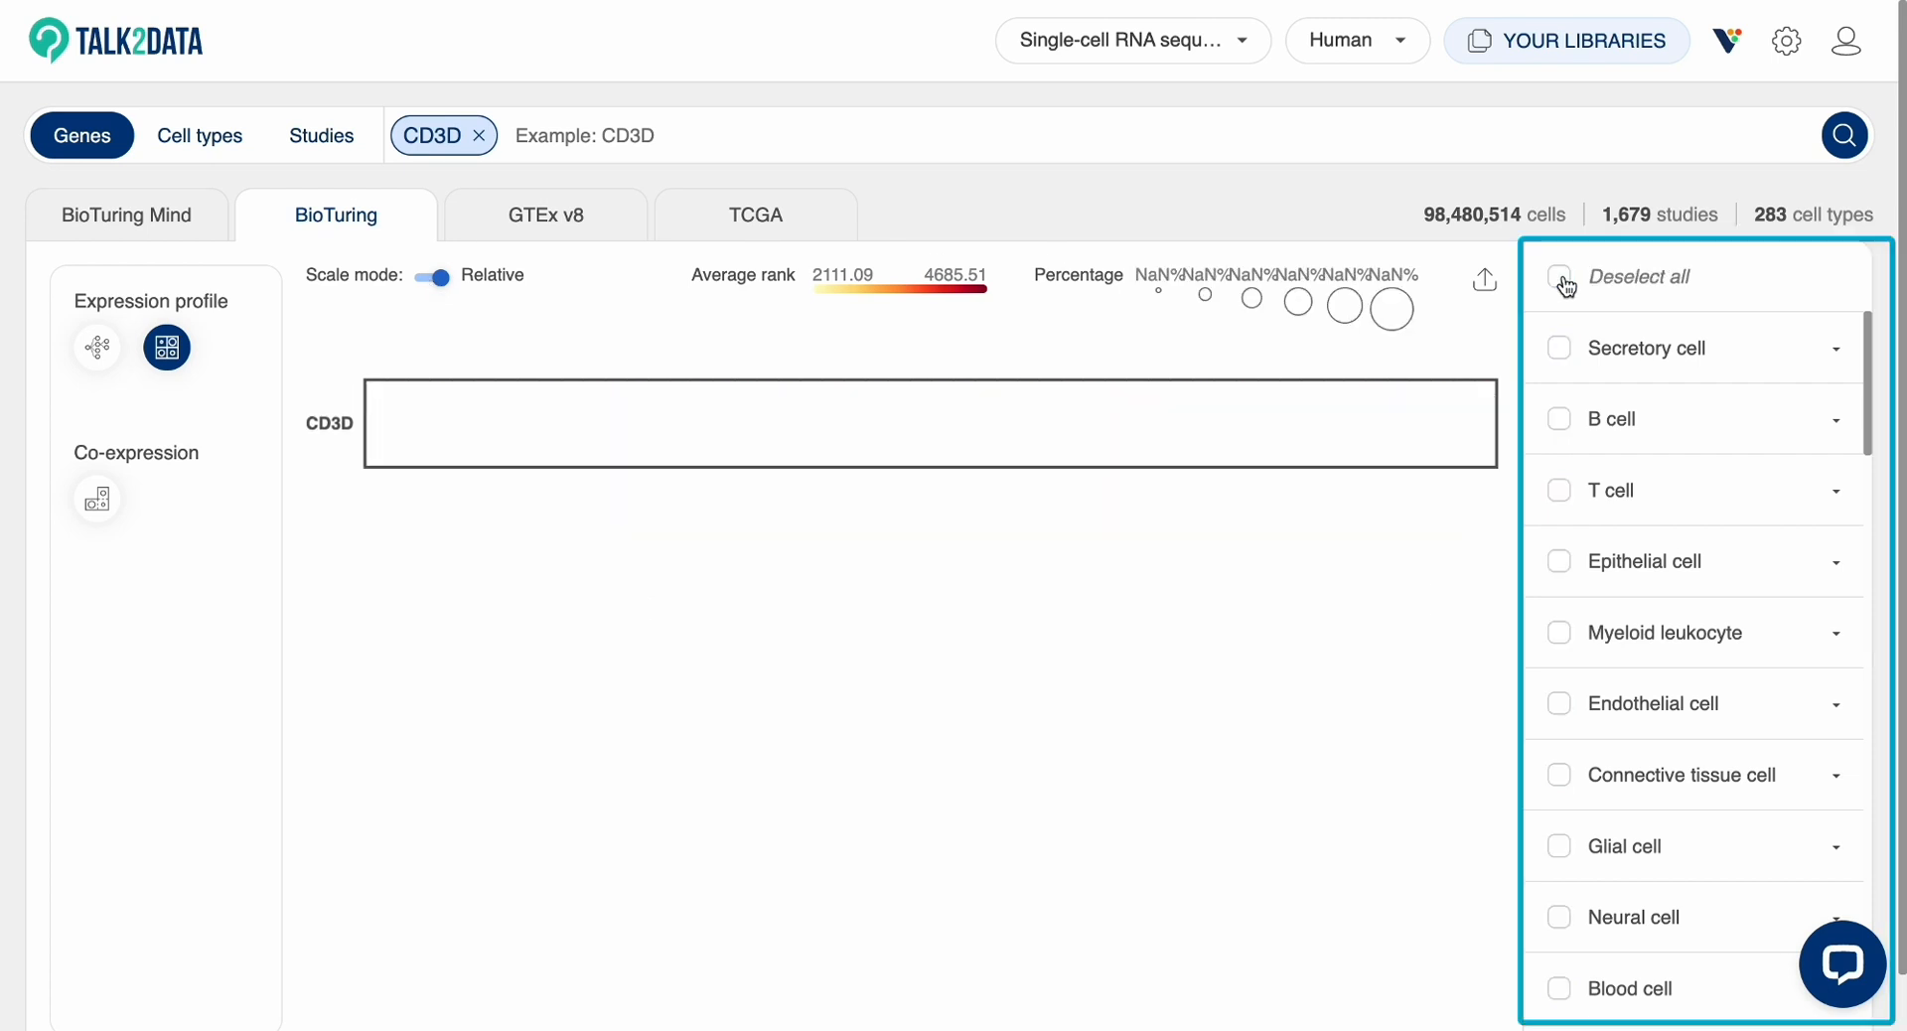
left_click(1560, 561)
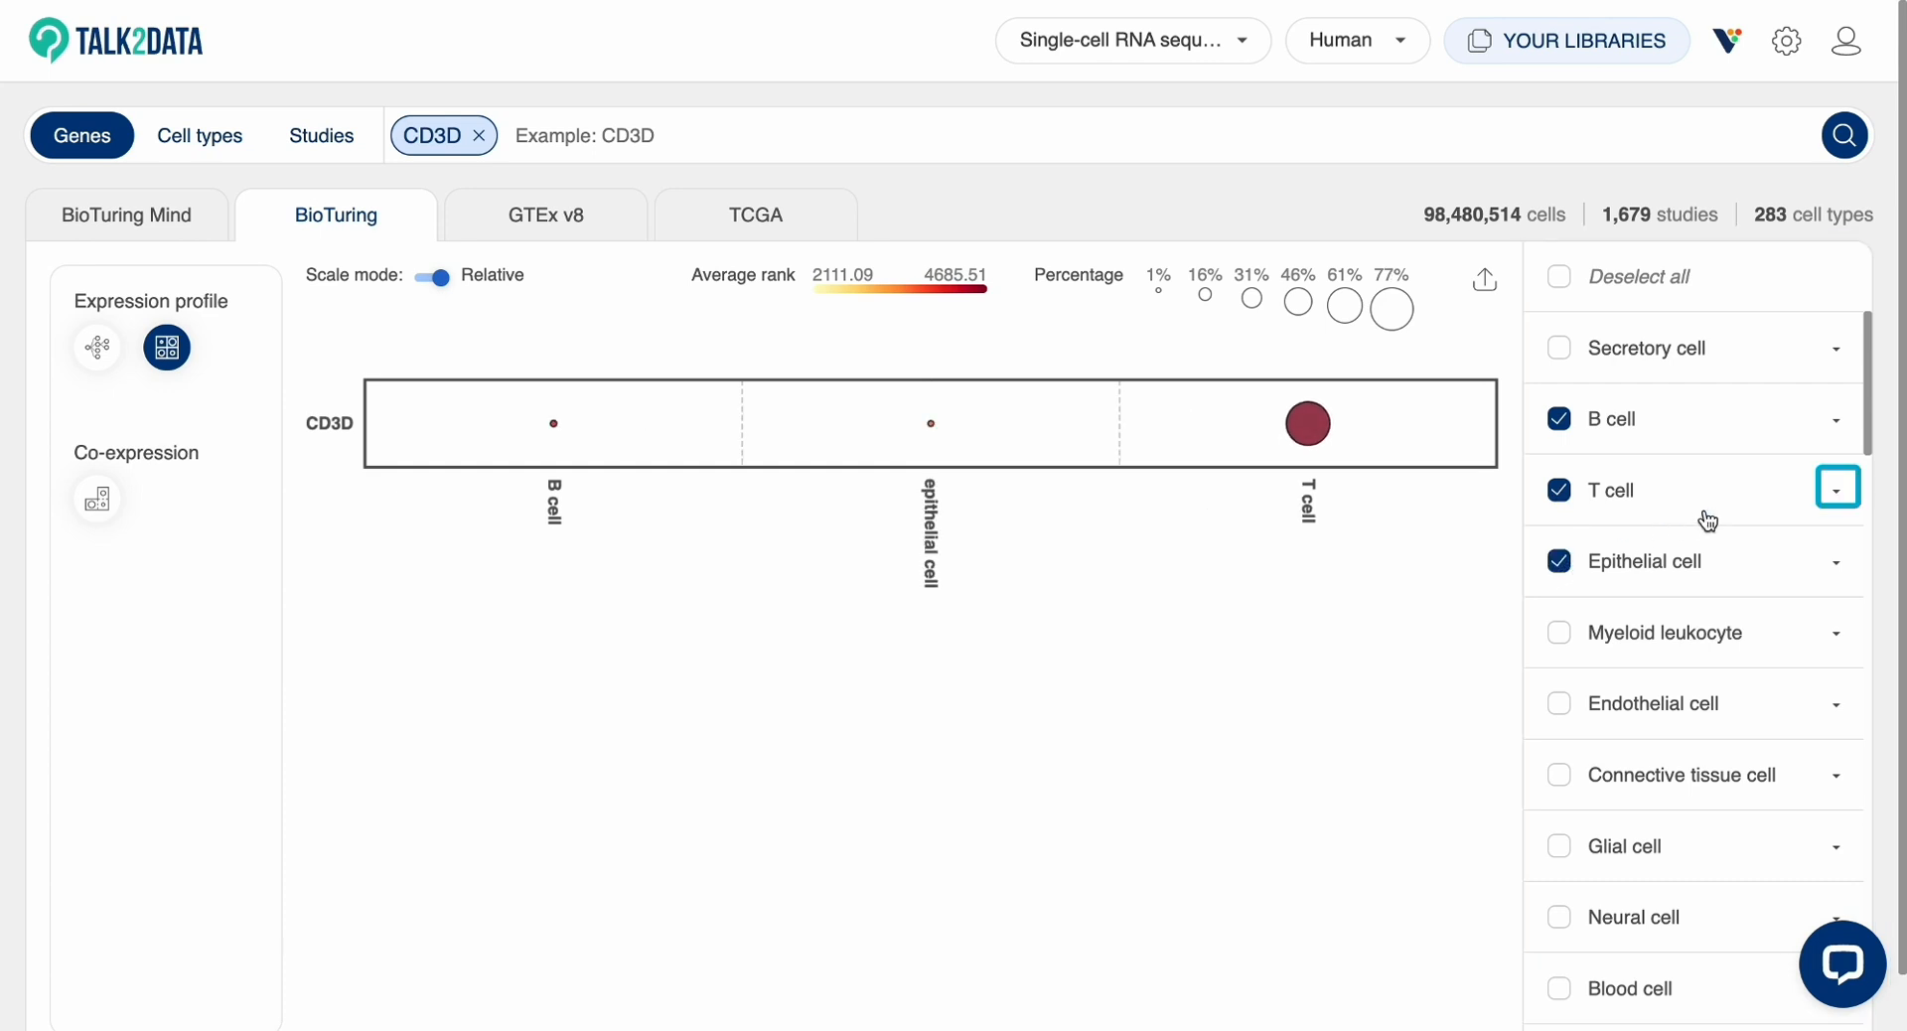
left_click(1836, 490)
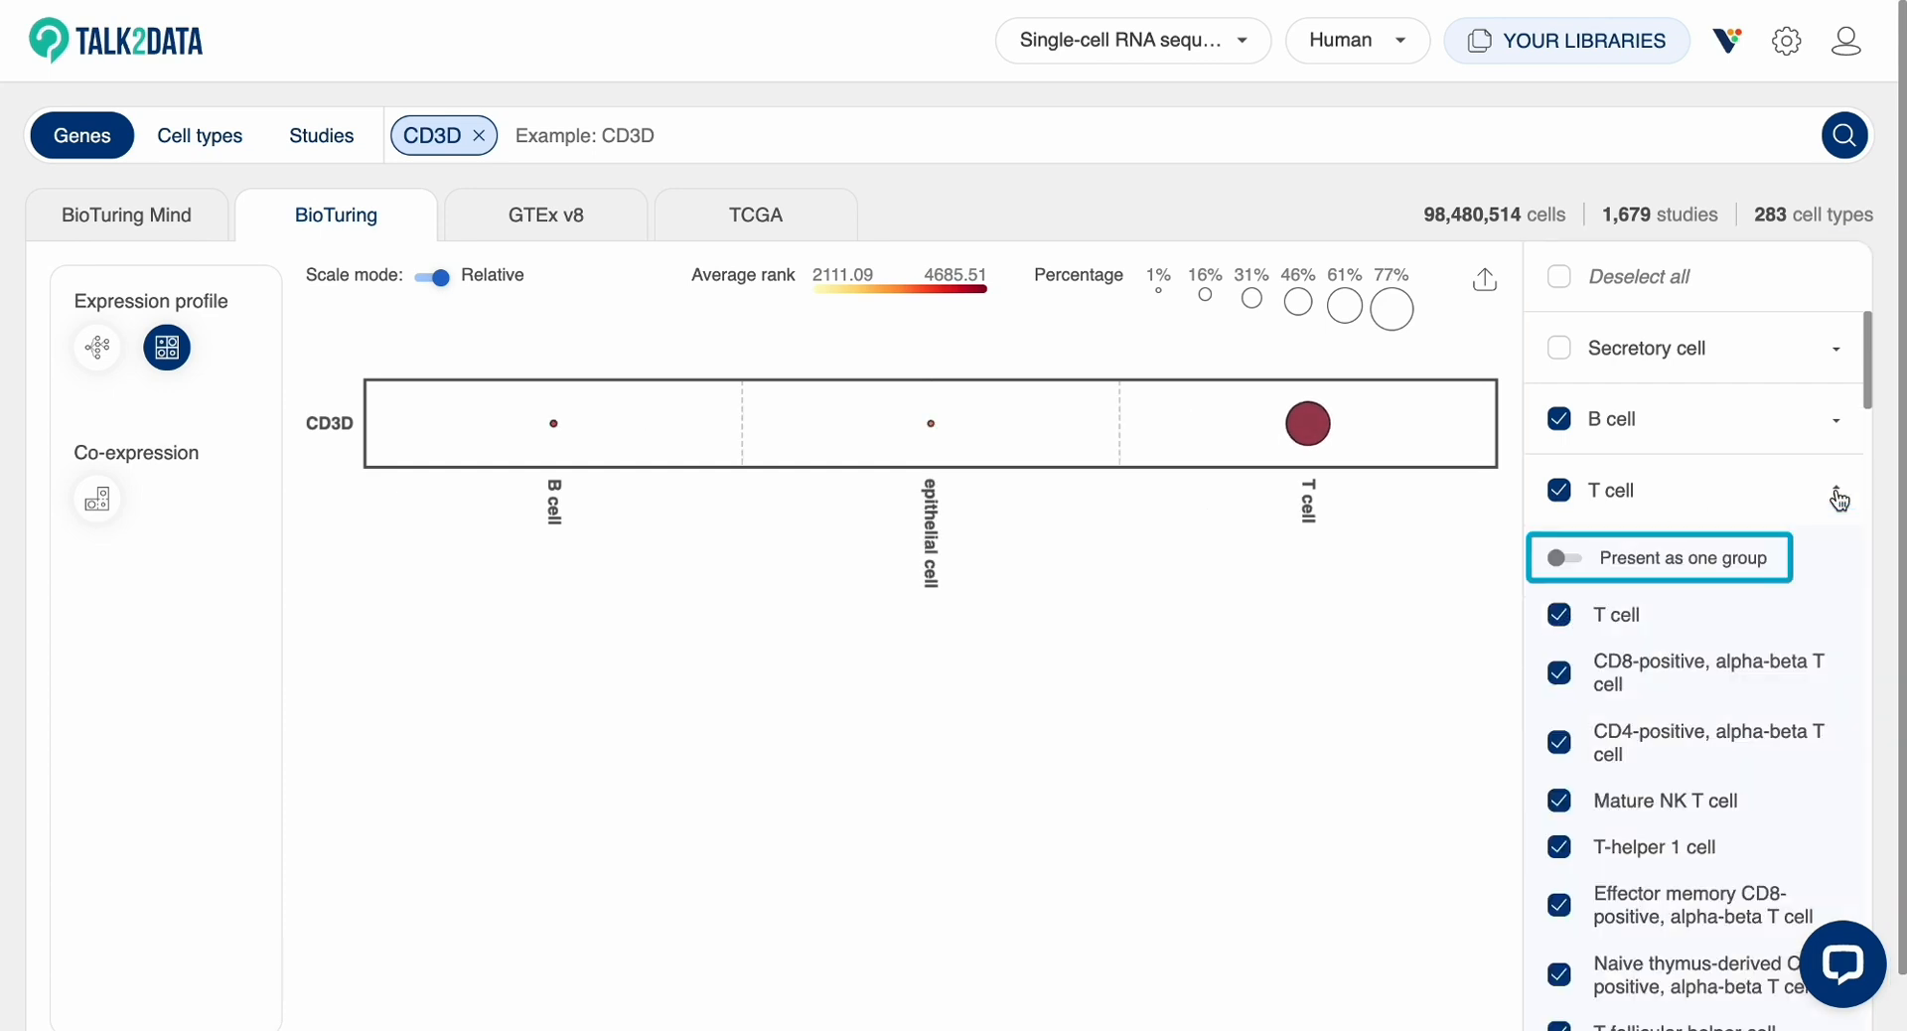
left_click(1563, 556)
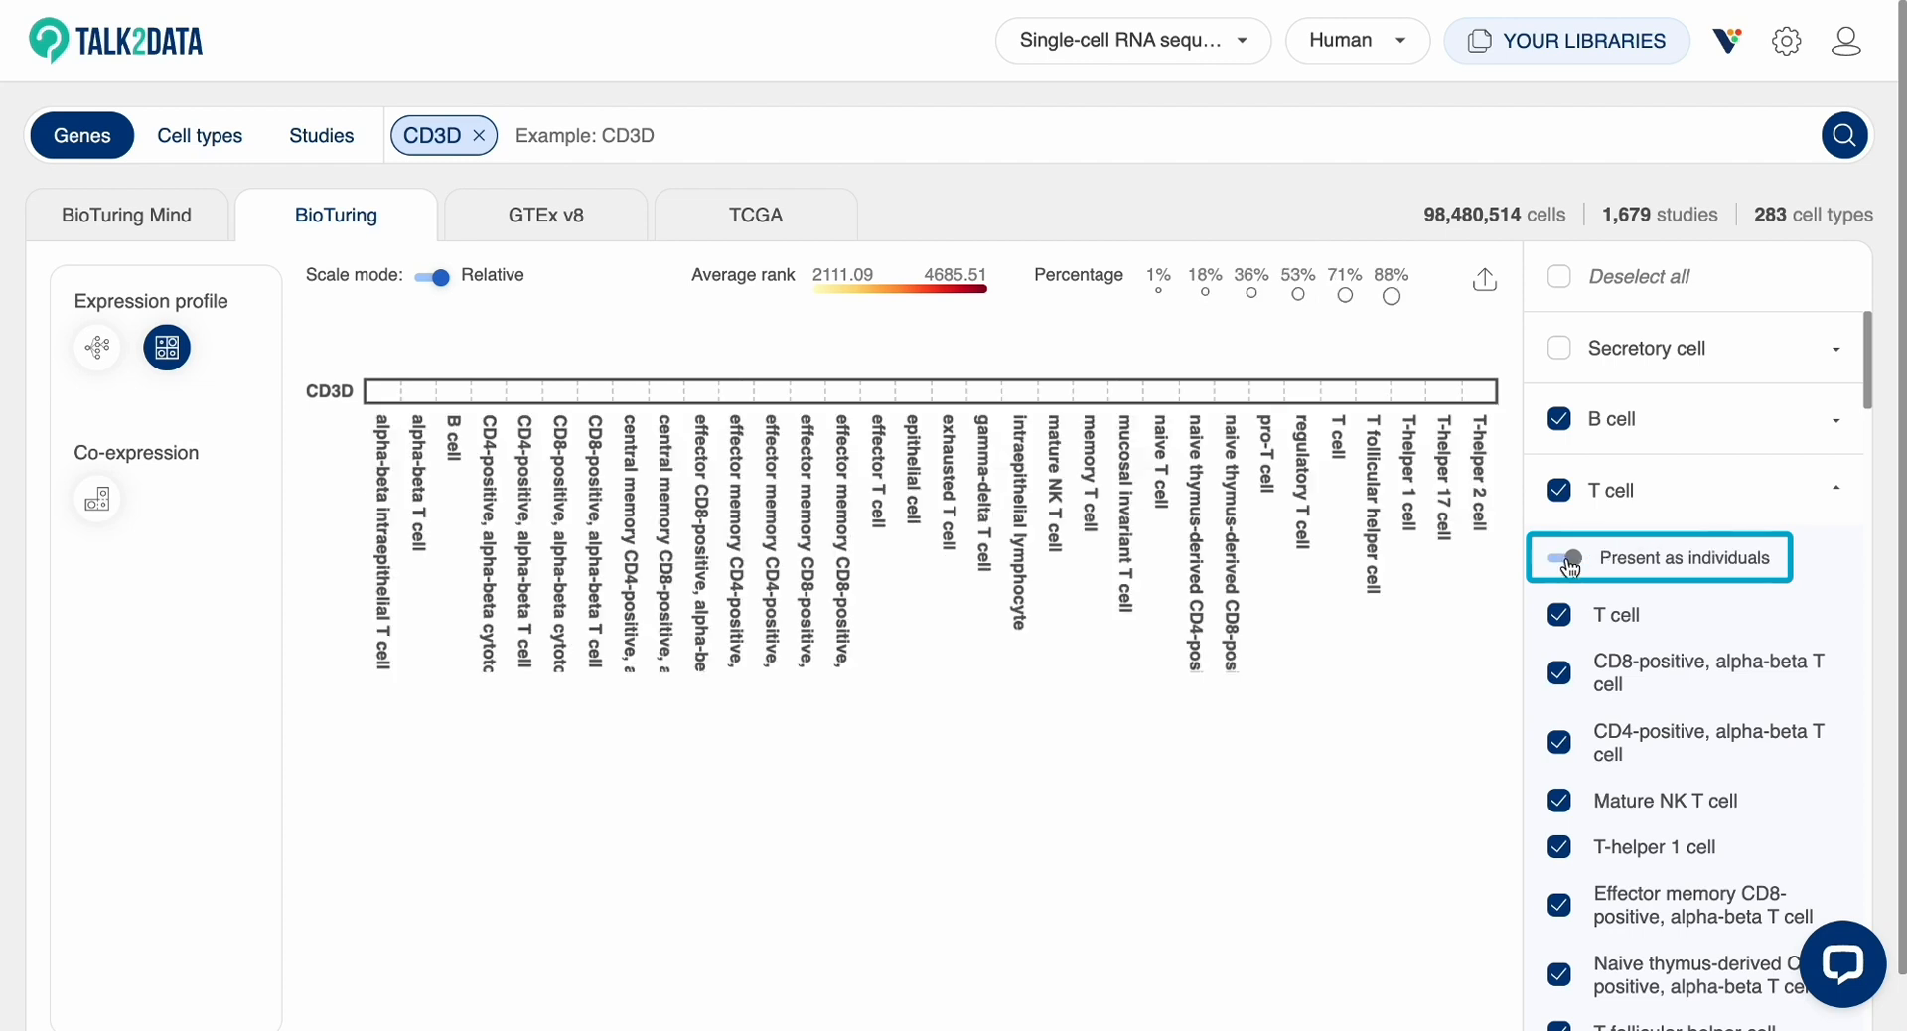
left_click(1565, 556)
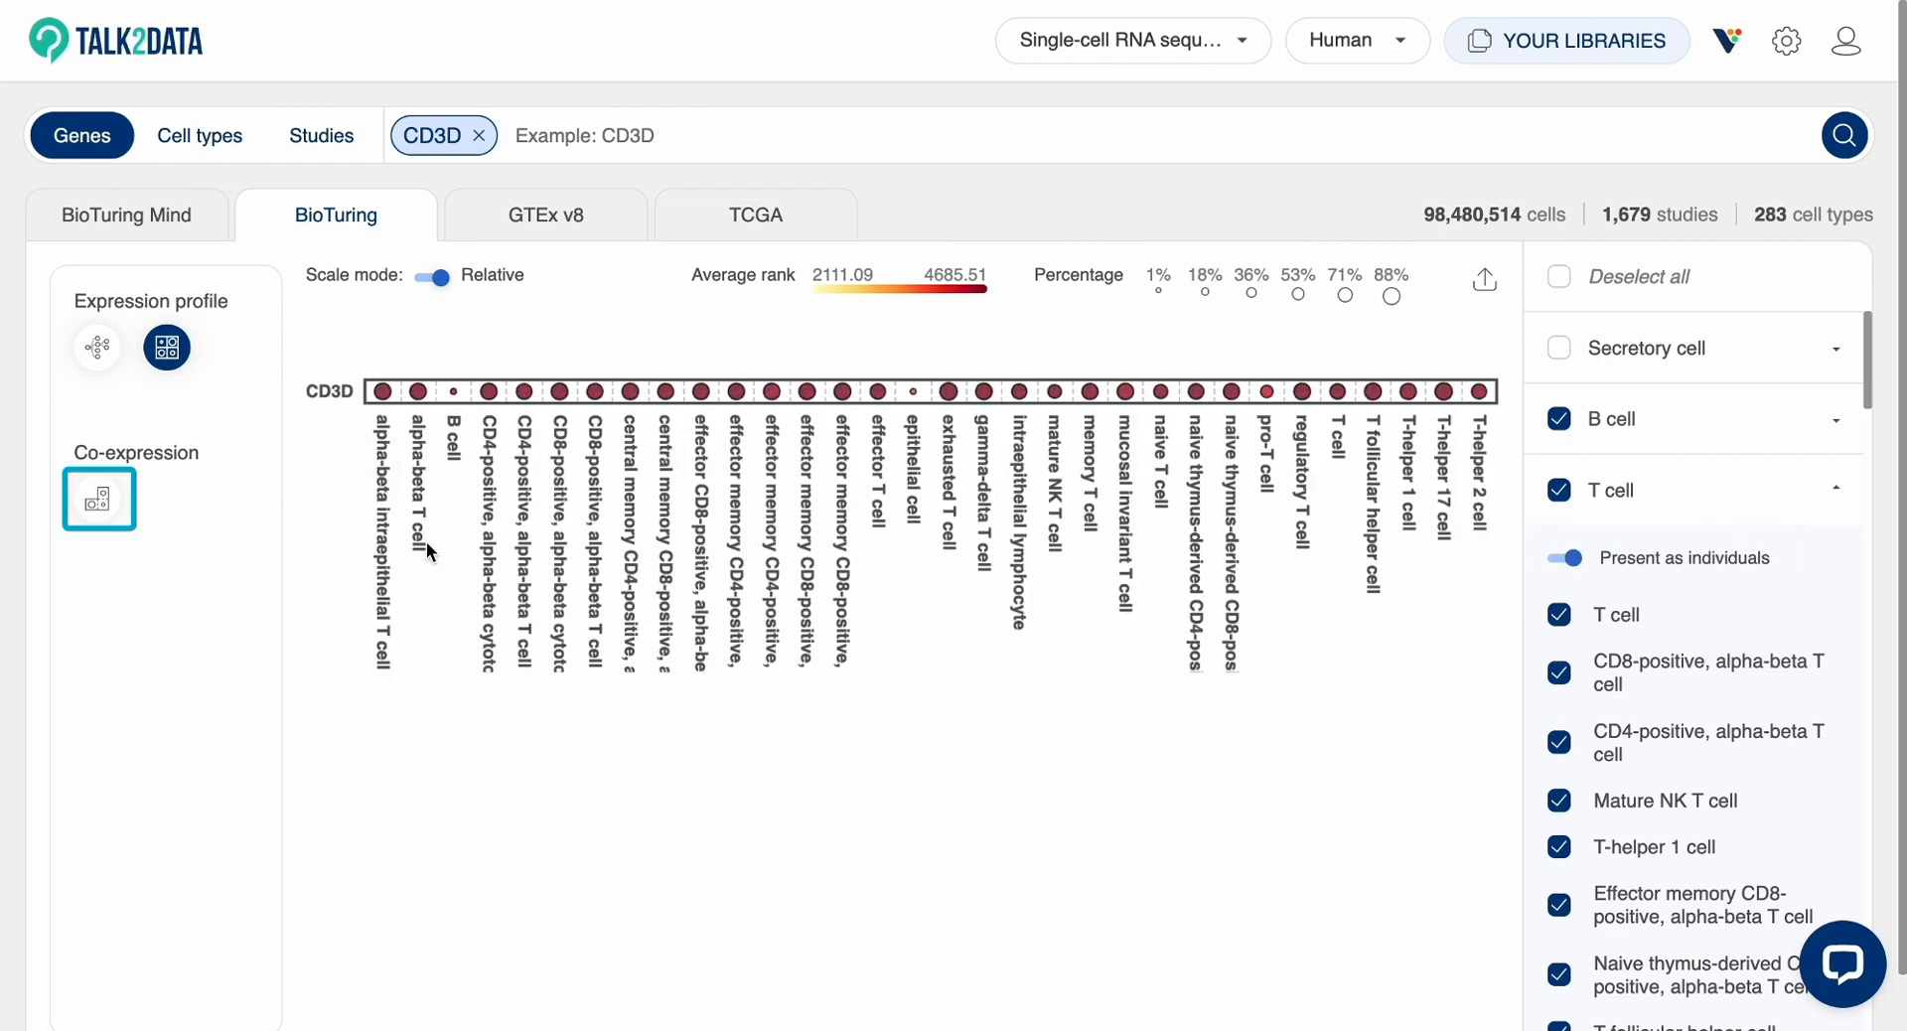
- Show the co-expression heatmap of the top 50 genes correlated with CD3D
left_click(99, 498)
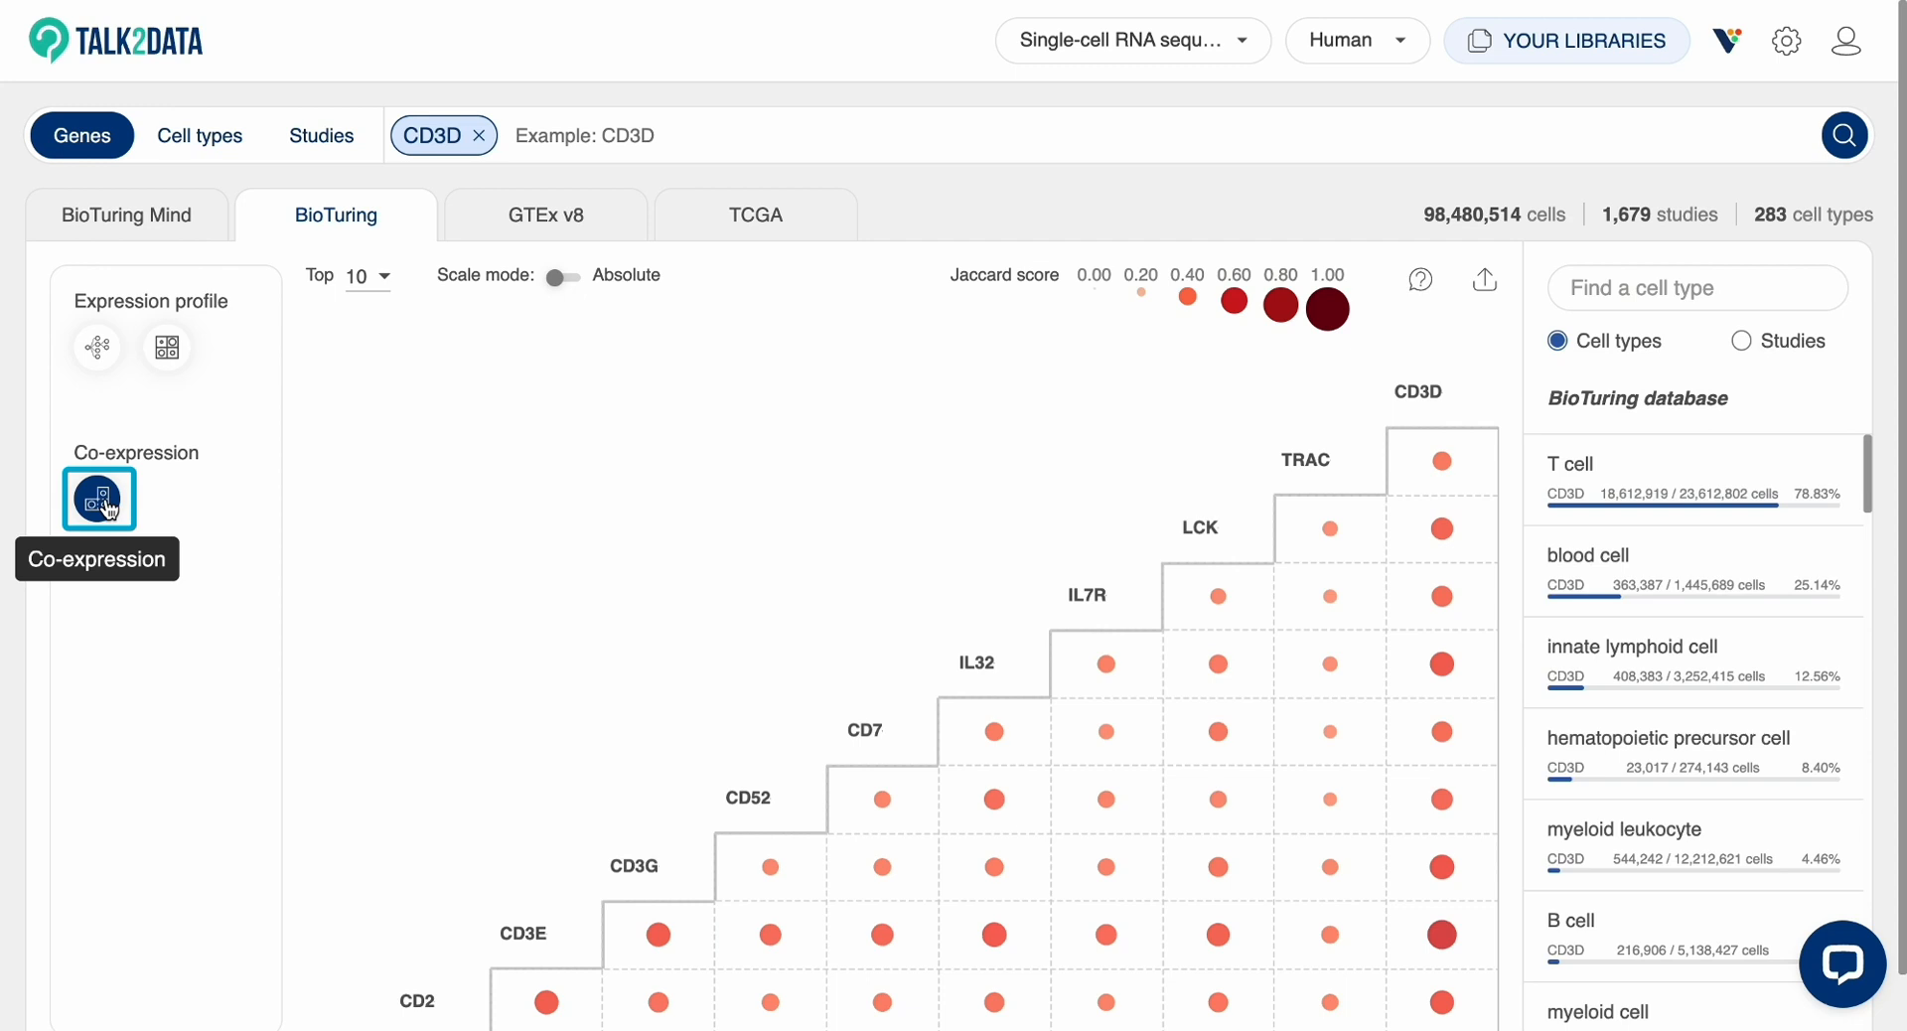
mouse_move(226, 502)
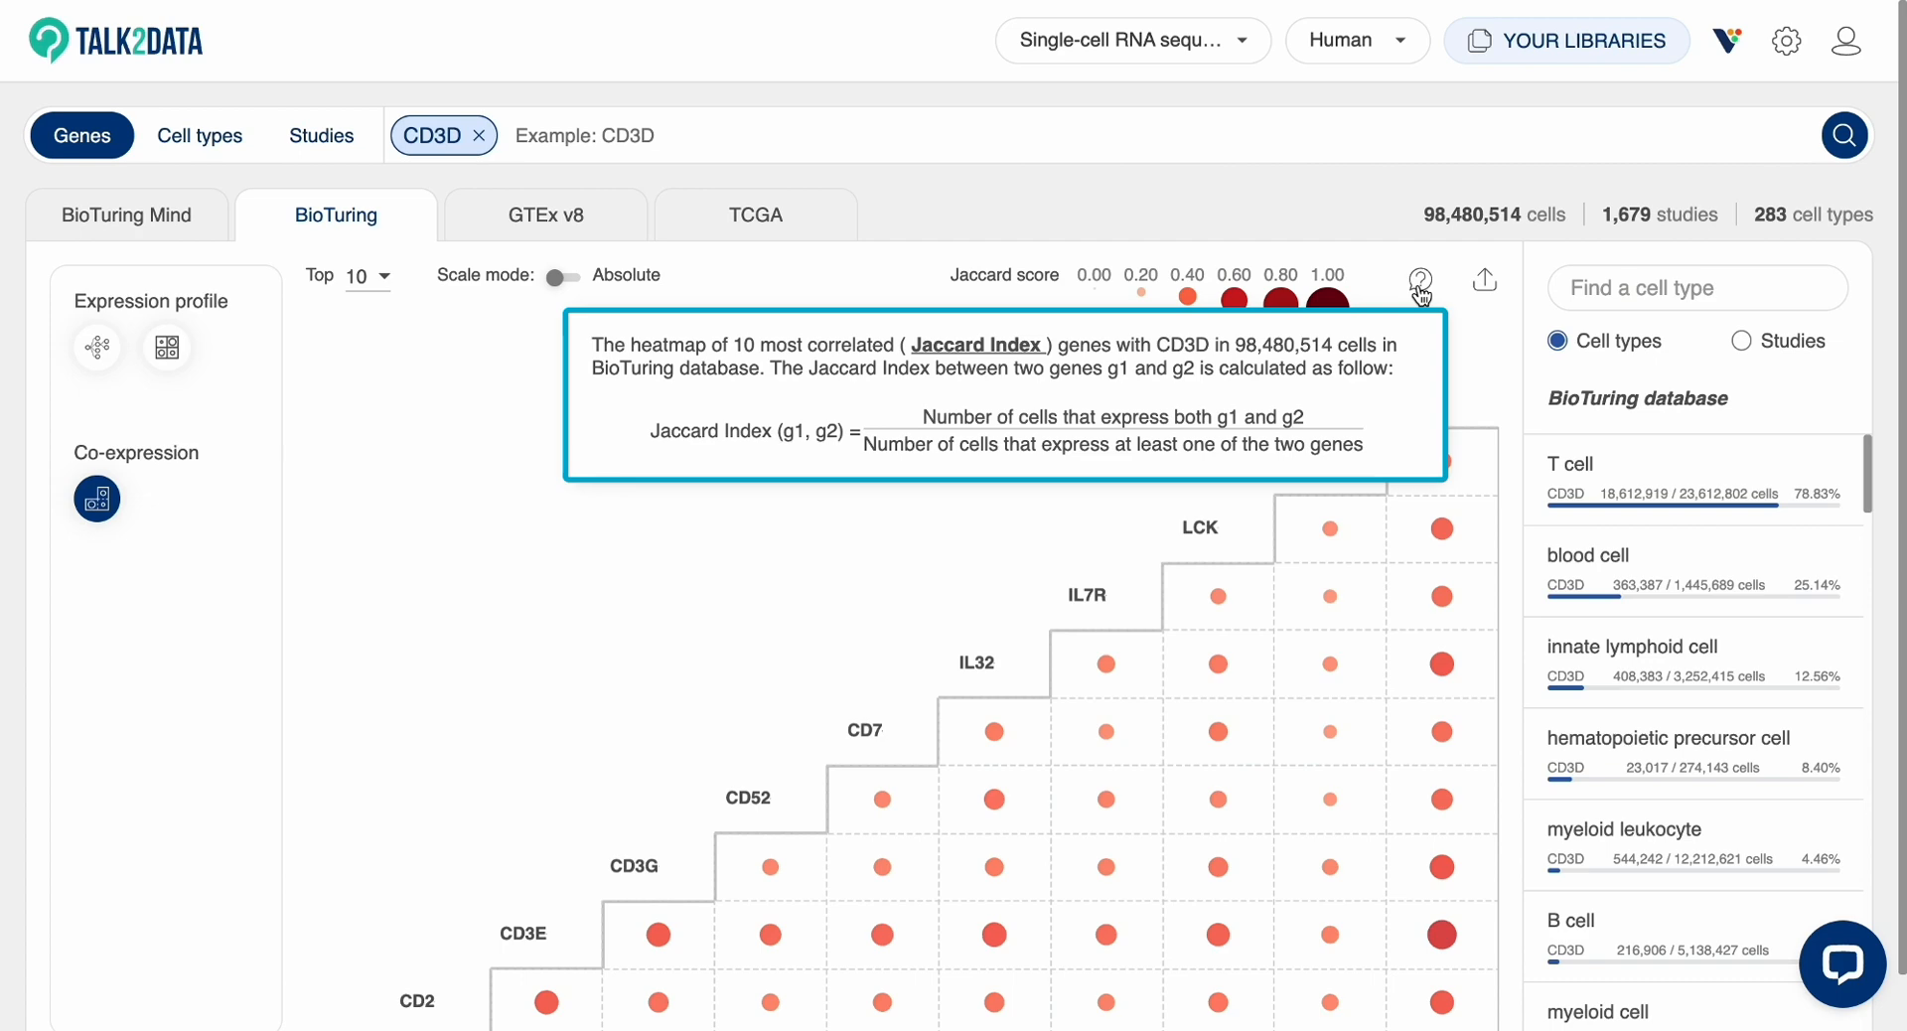
left_click(349, 274)
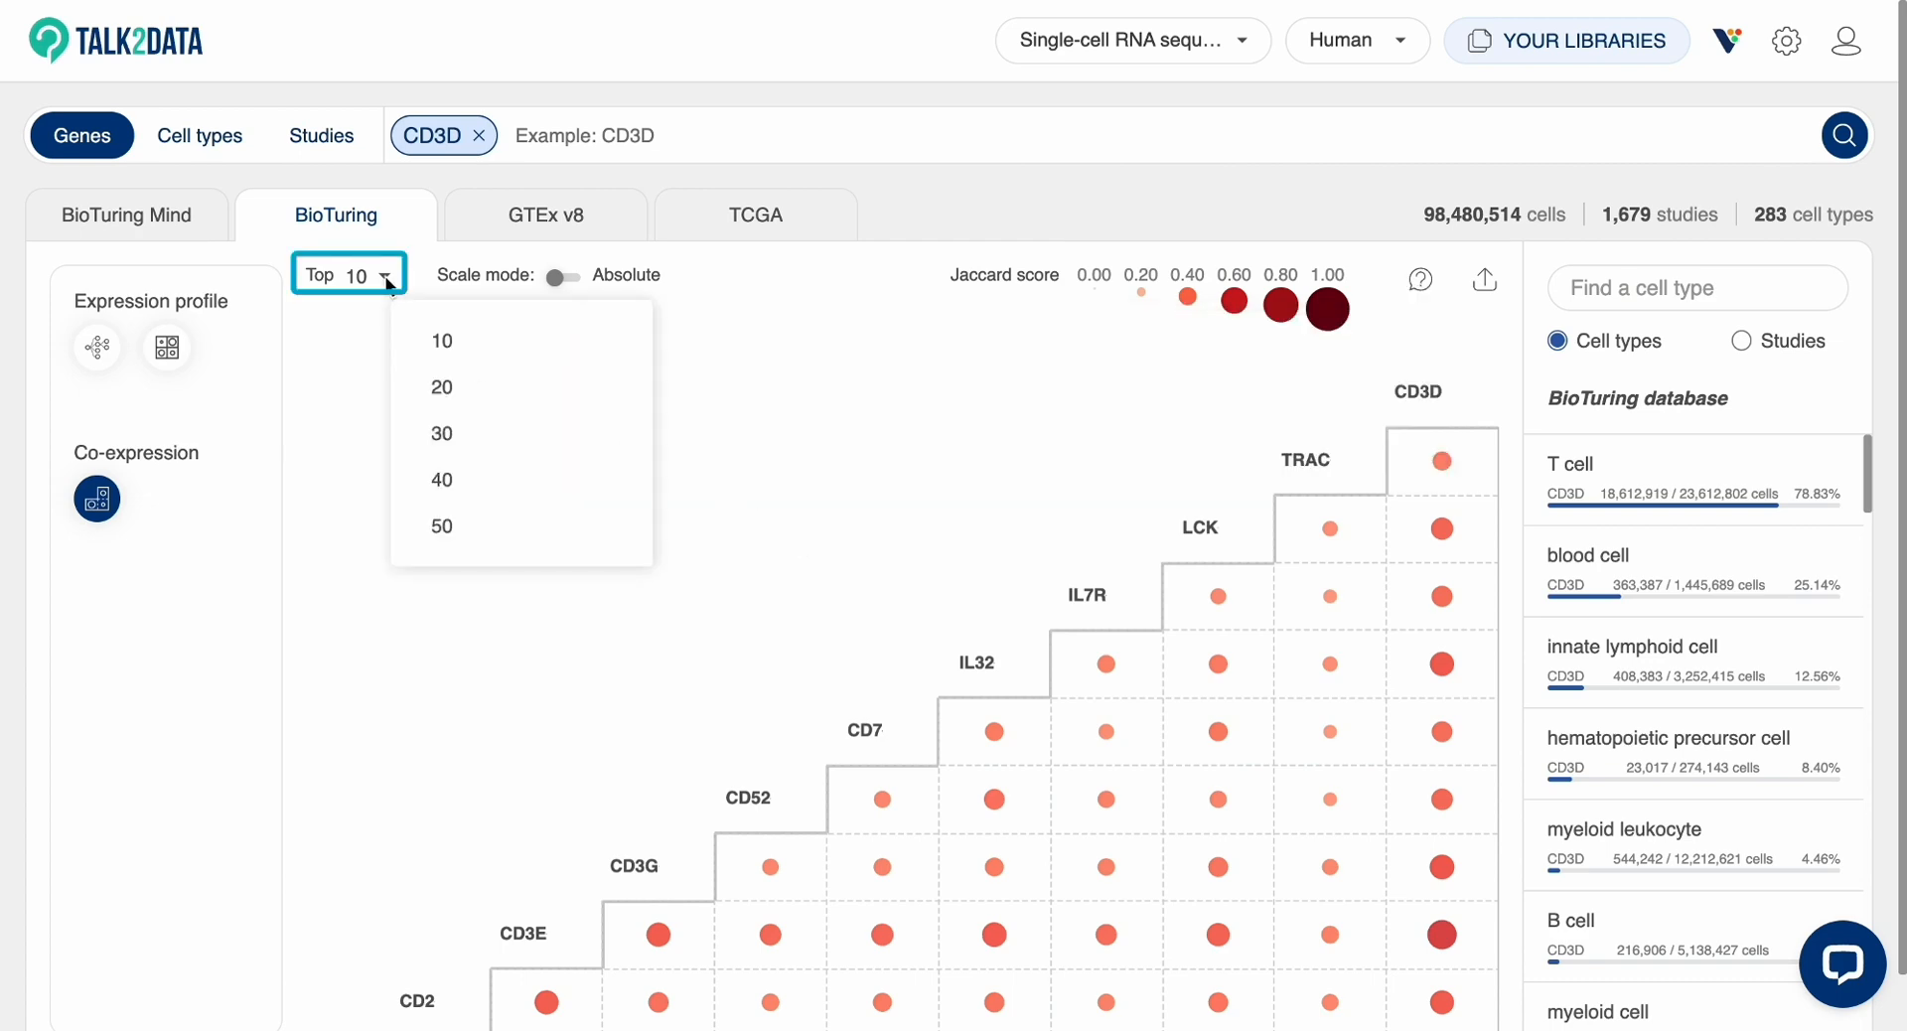
left_click(441, 526)
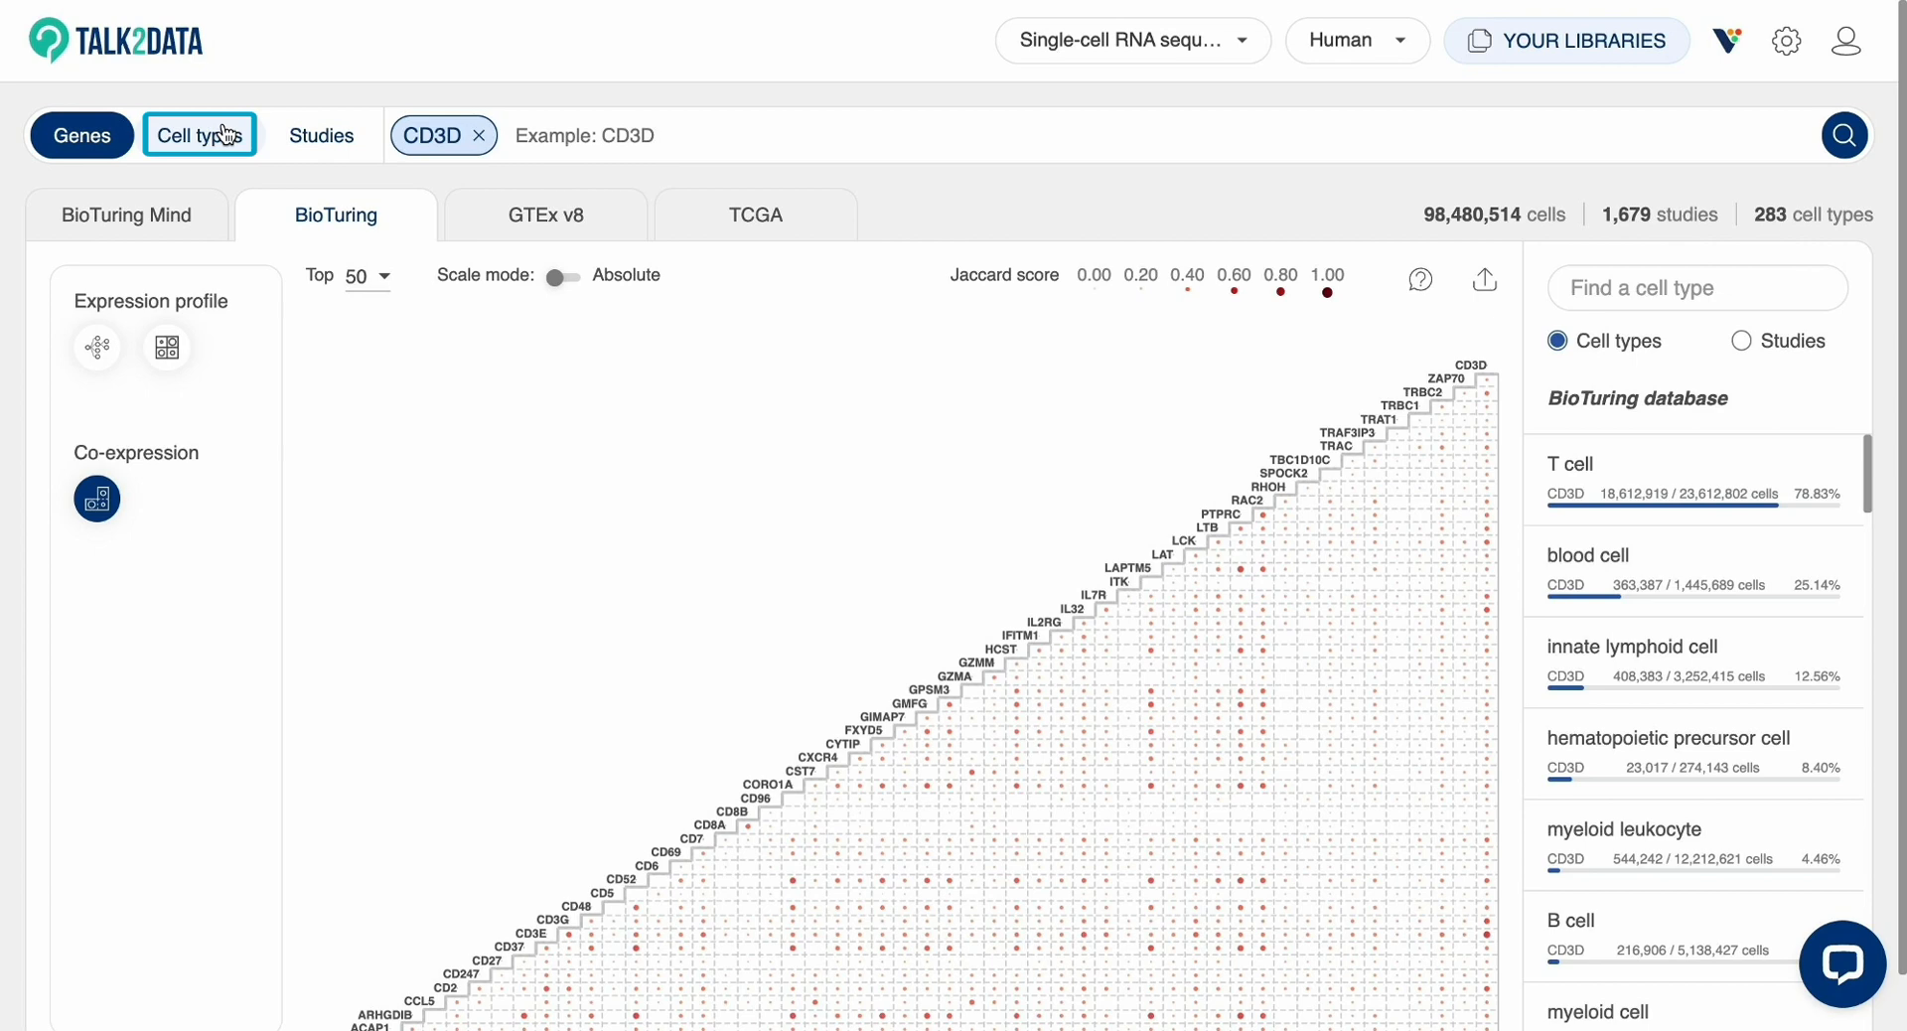
- Search by cell type for T cell and review its marker-gene heatmap with 30% thresholds
left_click(478, 135)
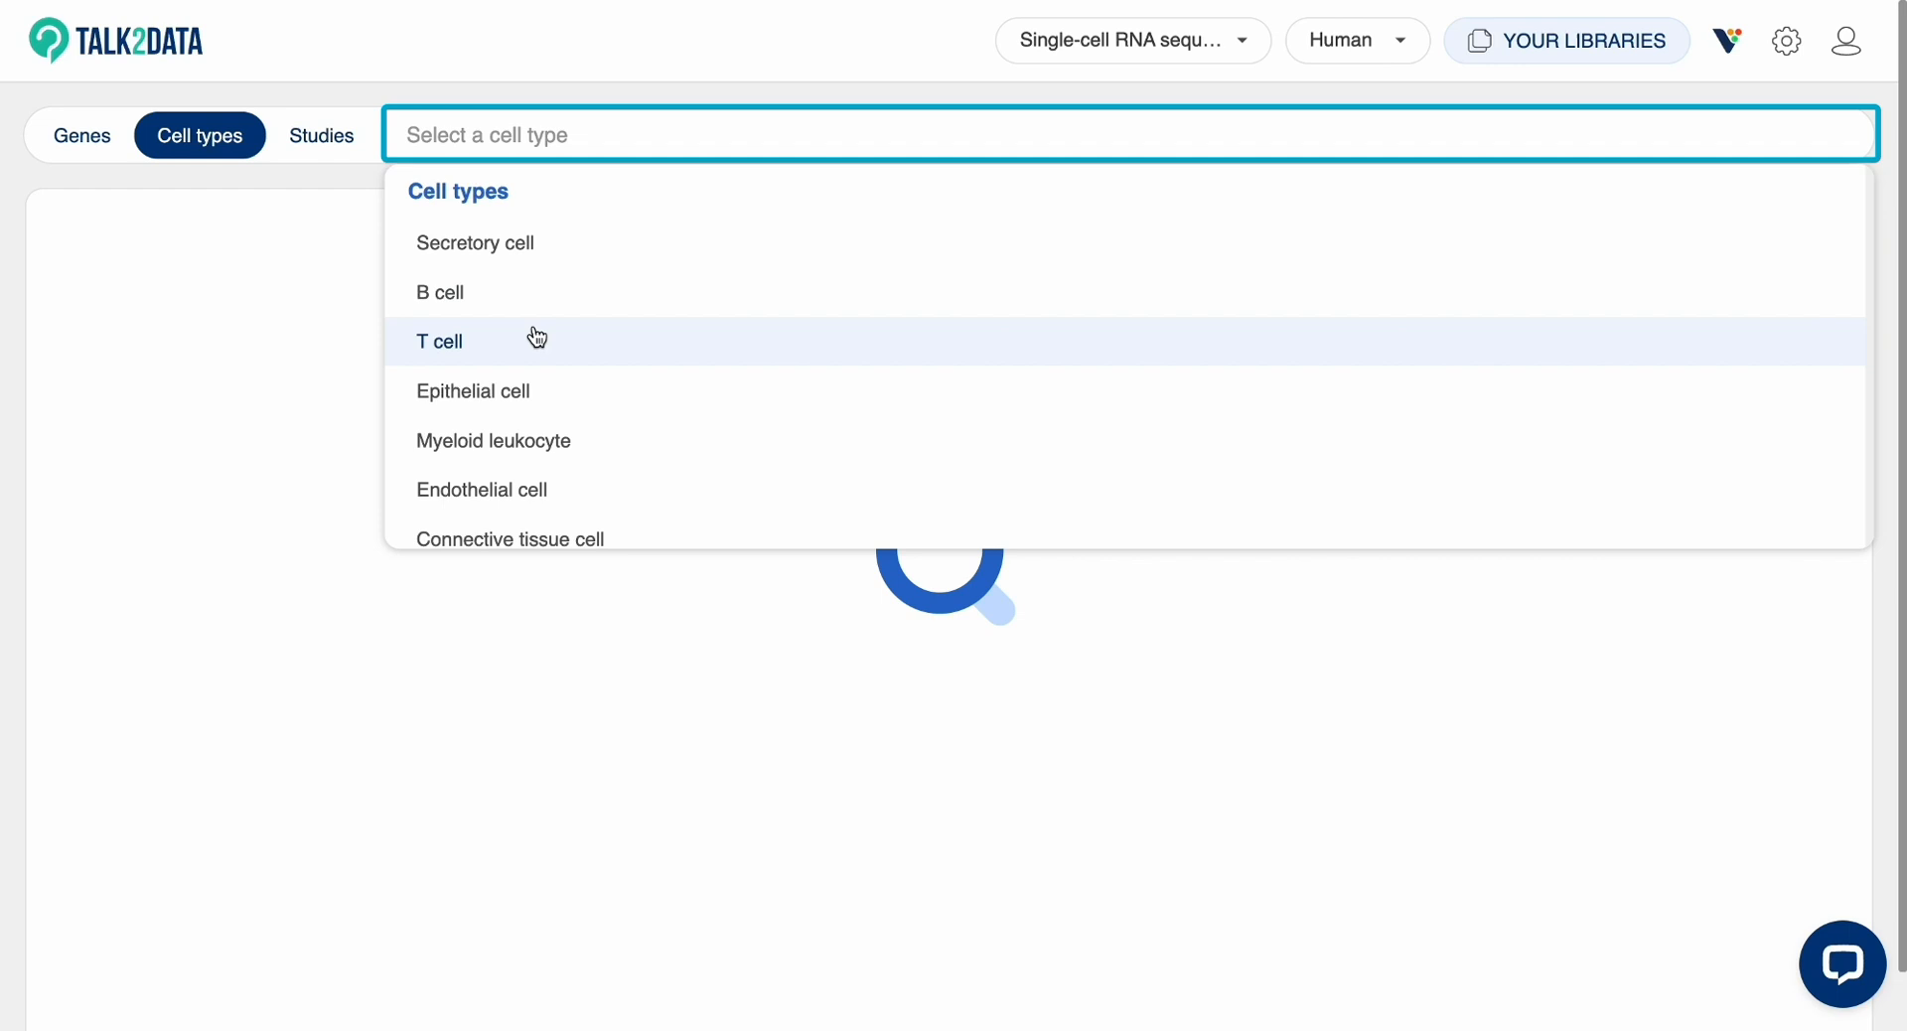
left_click(441, 340)
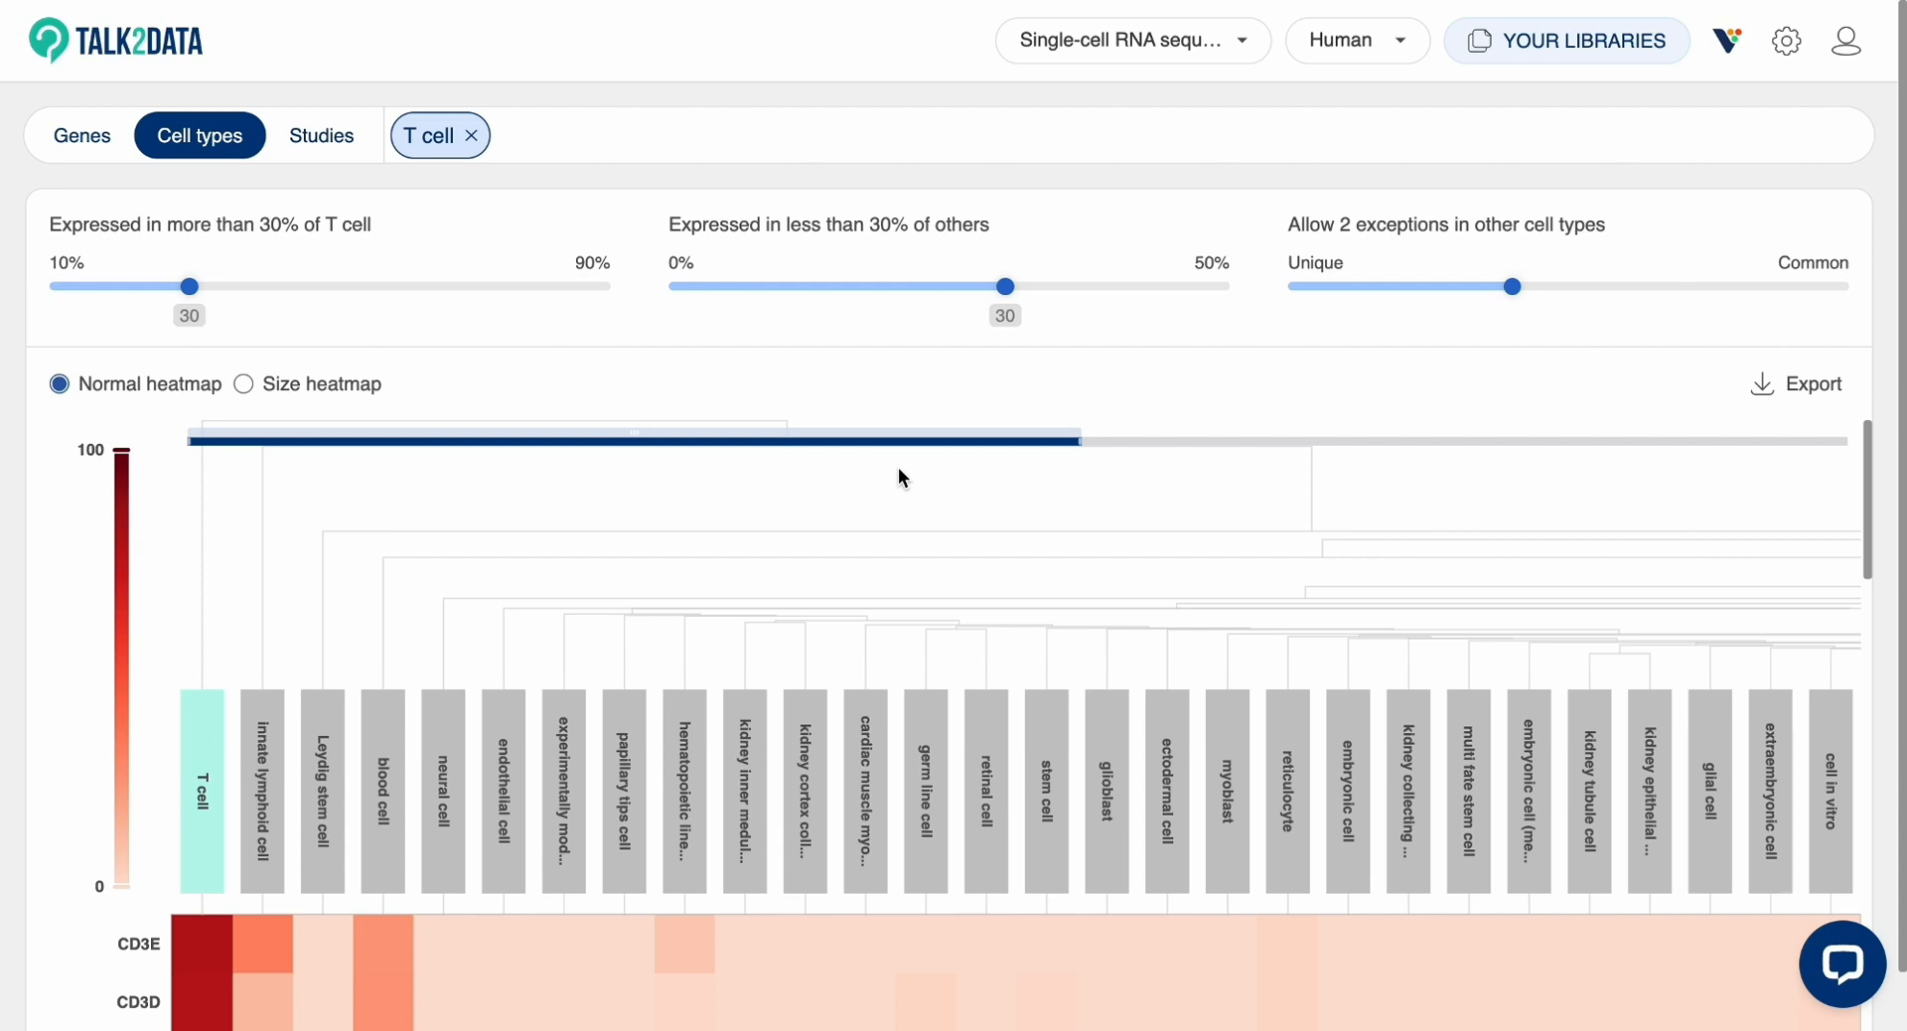
scroll("down", 3)
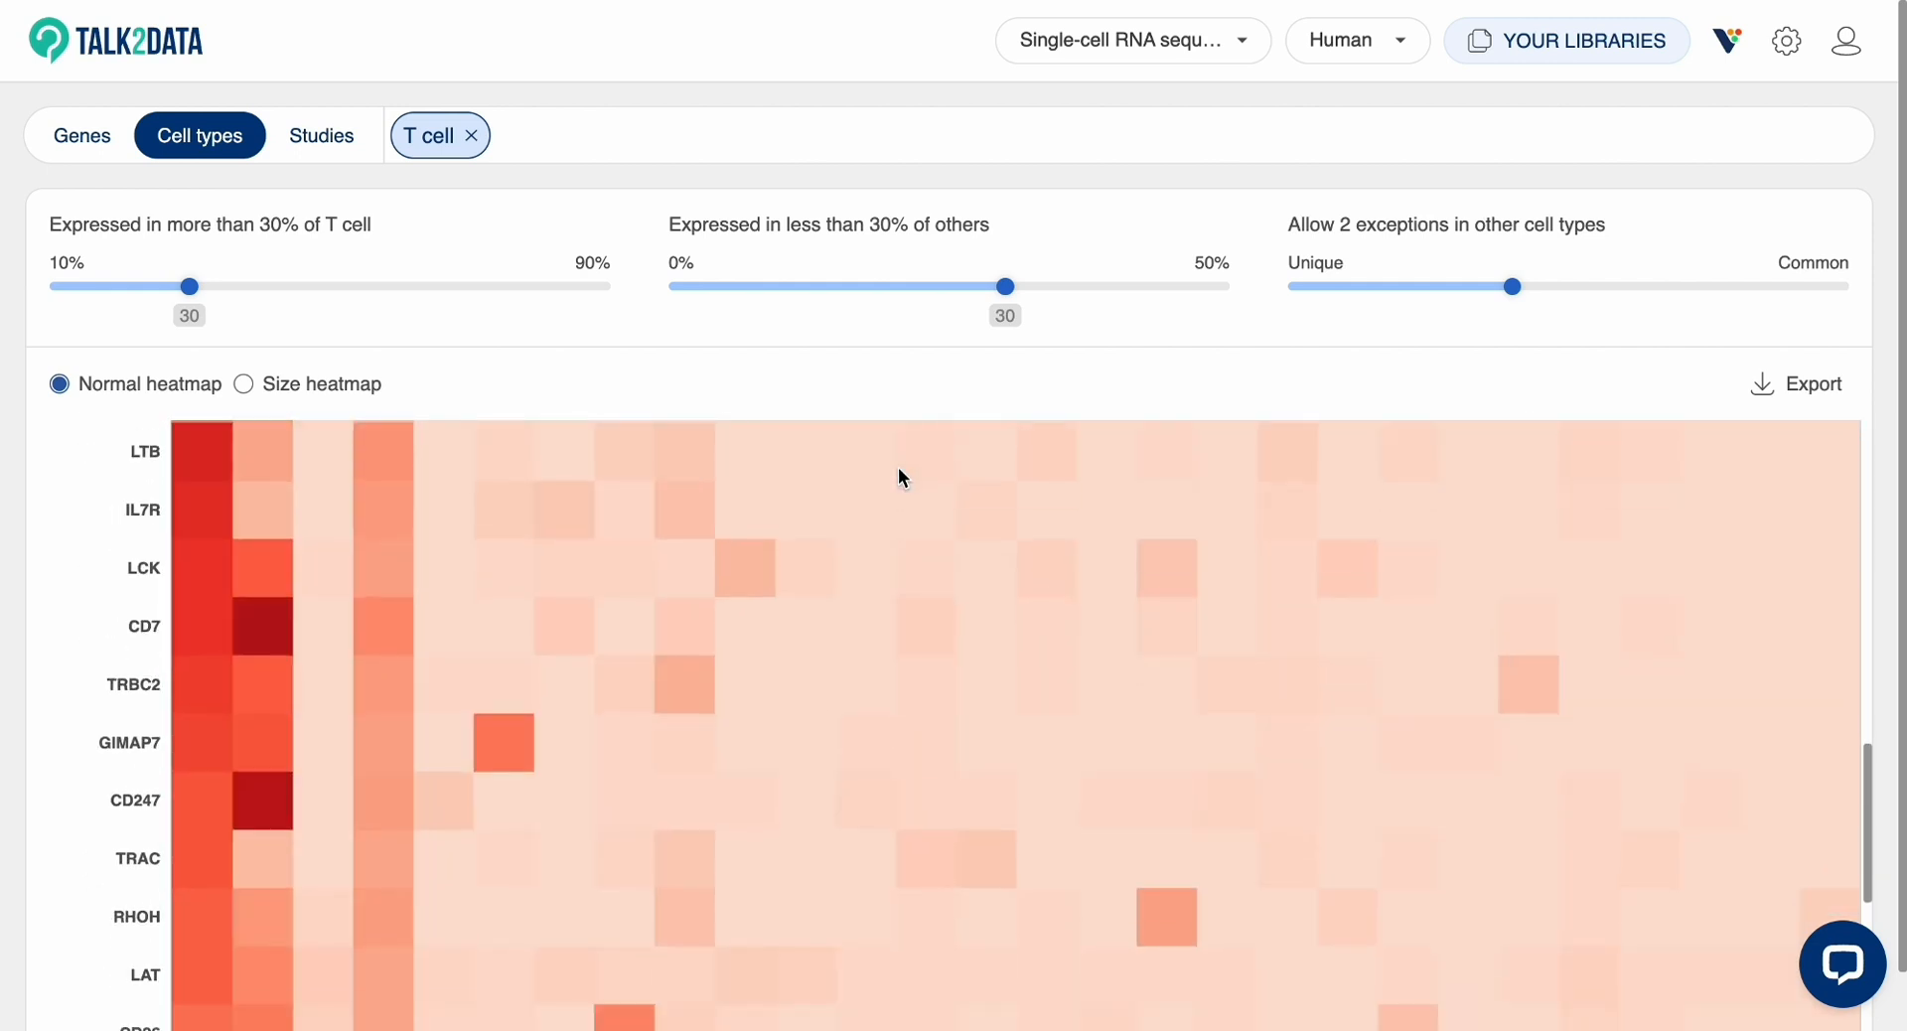
scroll("down", 3)
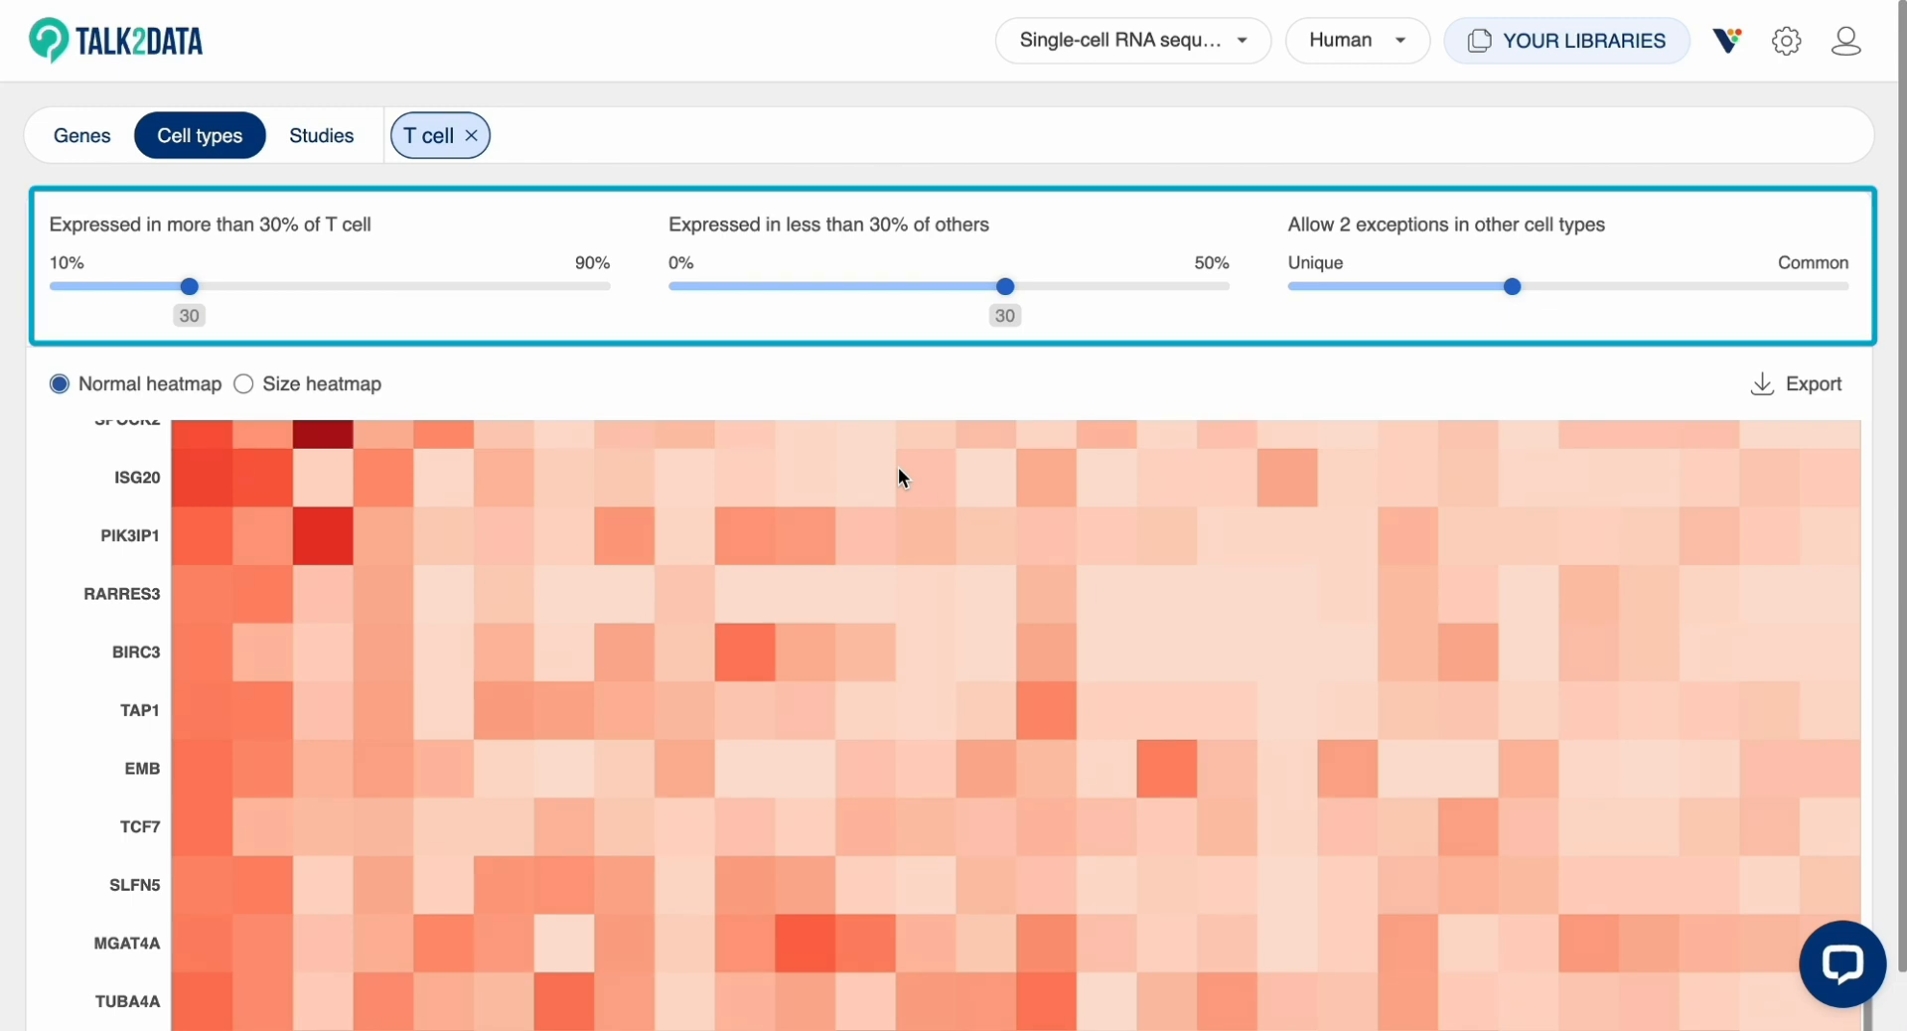
- Set the marker thresholds to 50% of T cells and 25% of other cell types
left_click(349, 316)
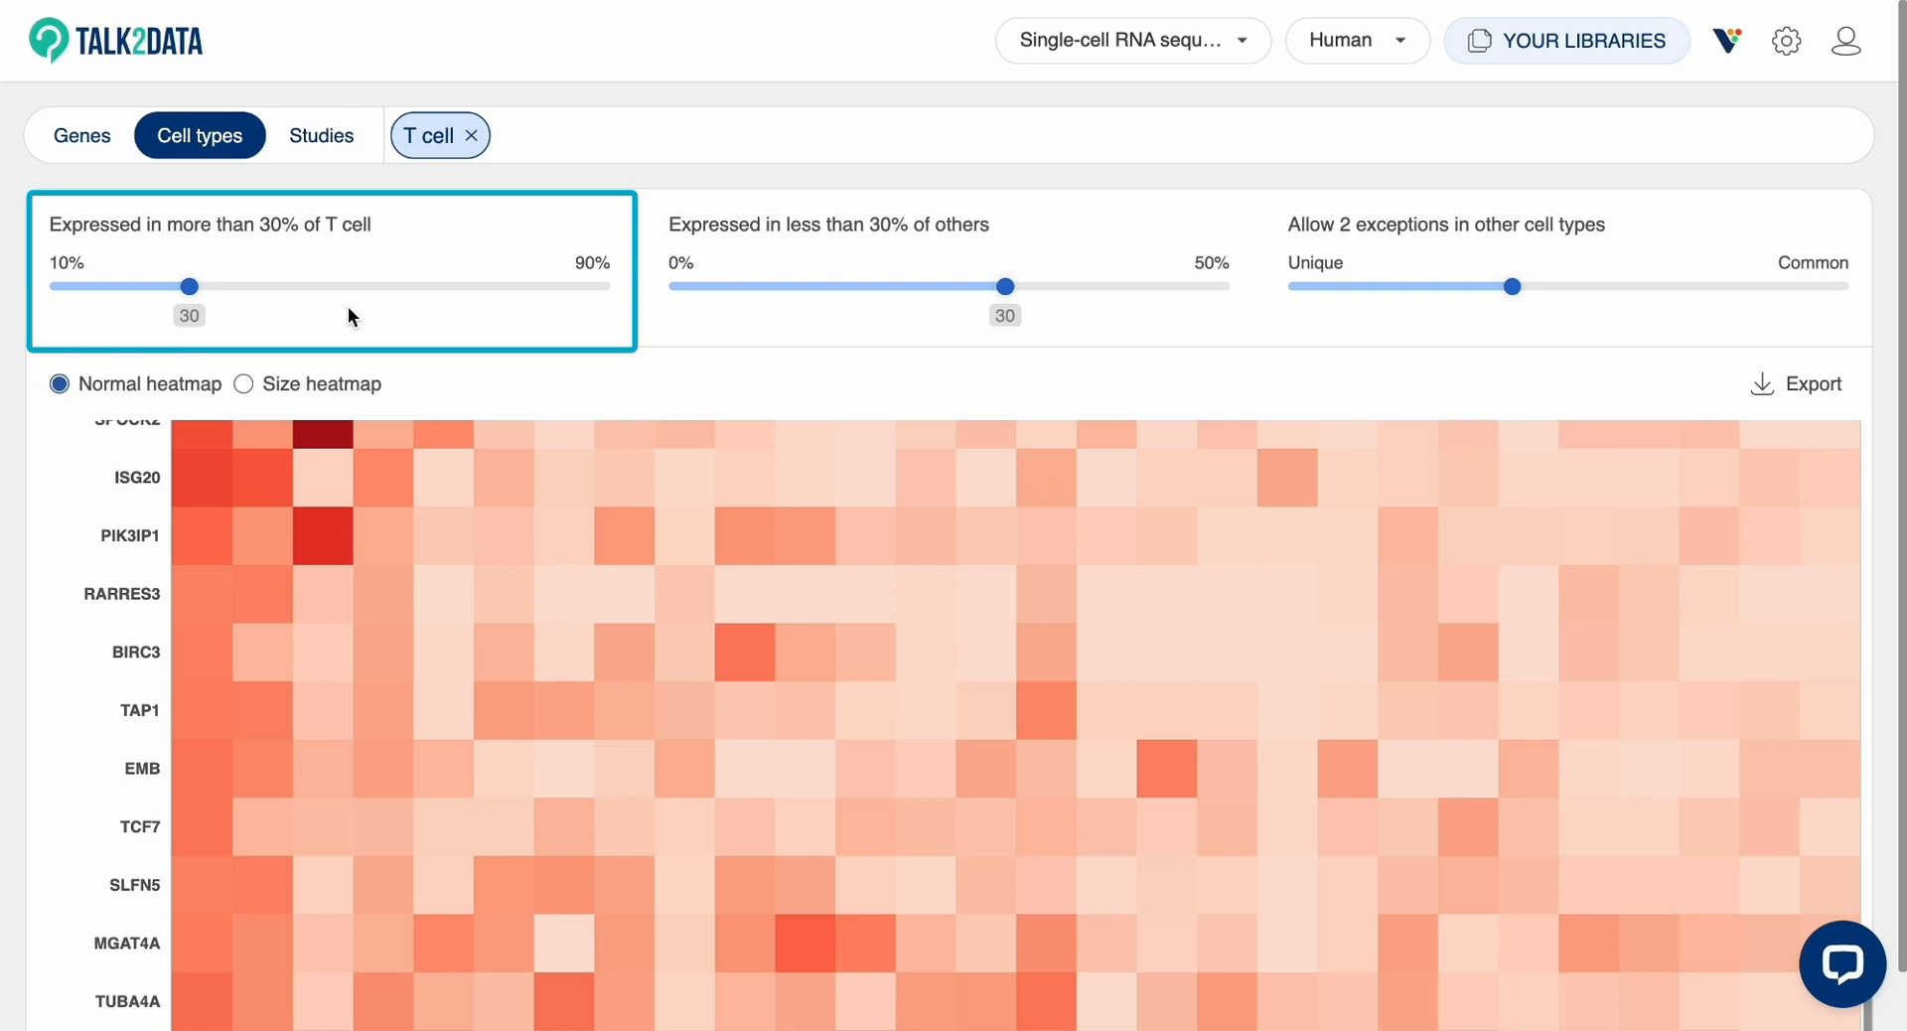
mouse_move(192, 286)
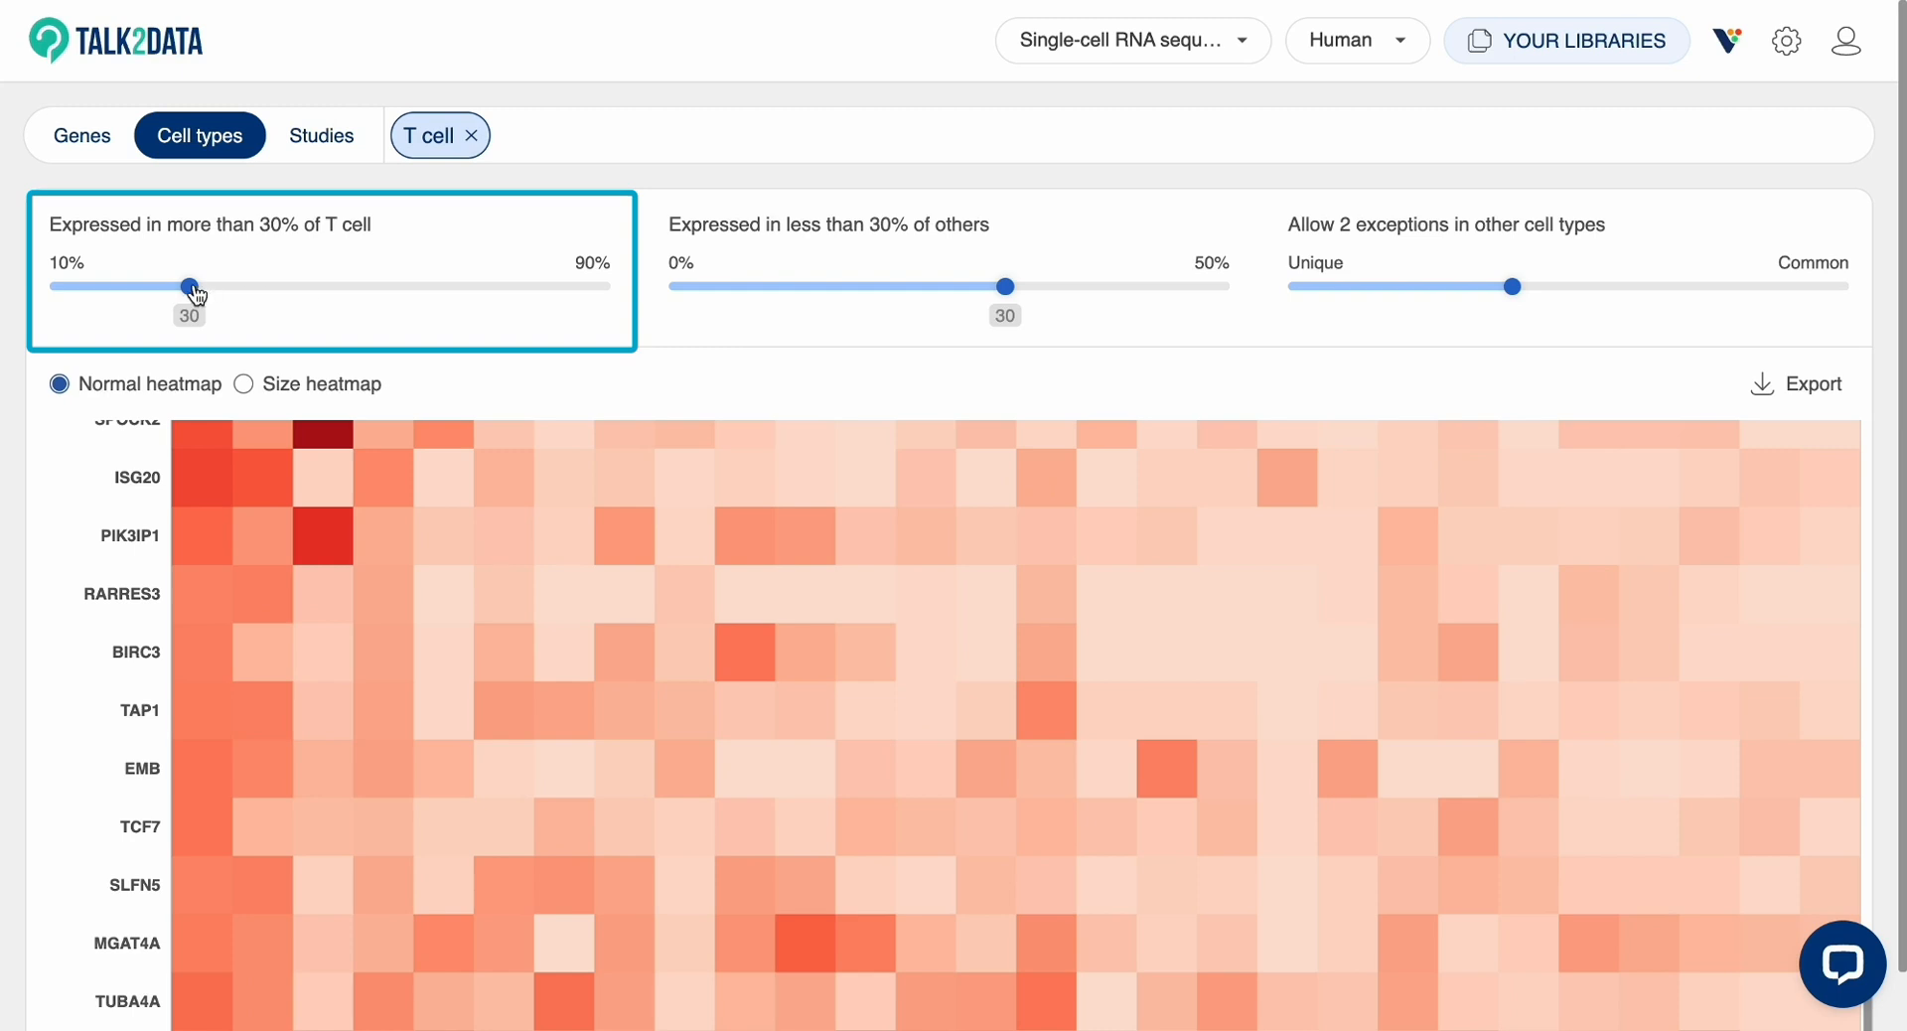
left_click_drag(191, 286, 290, 286)
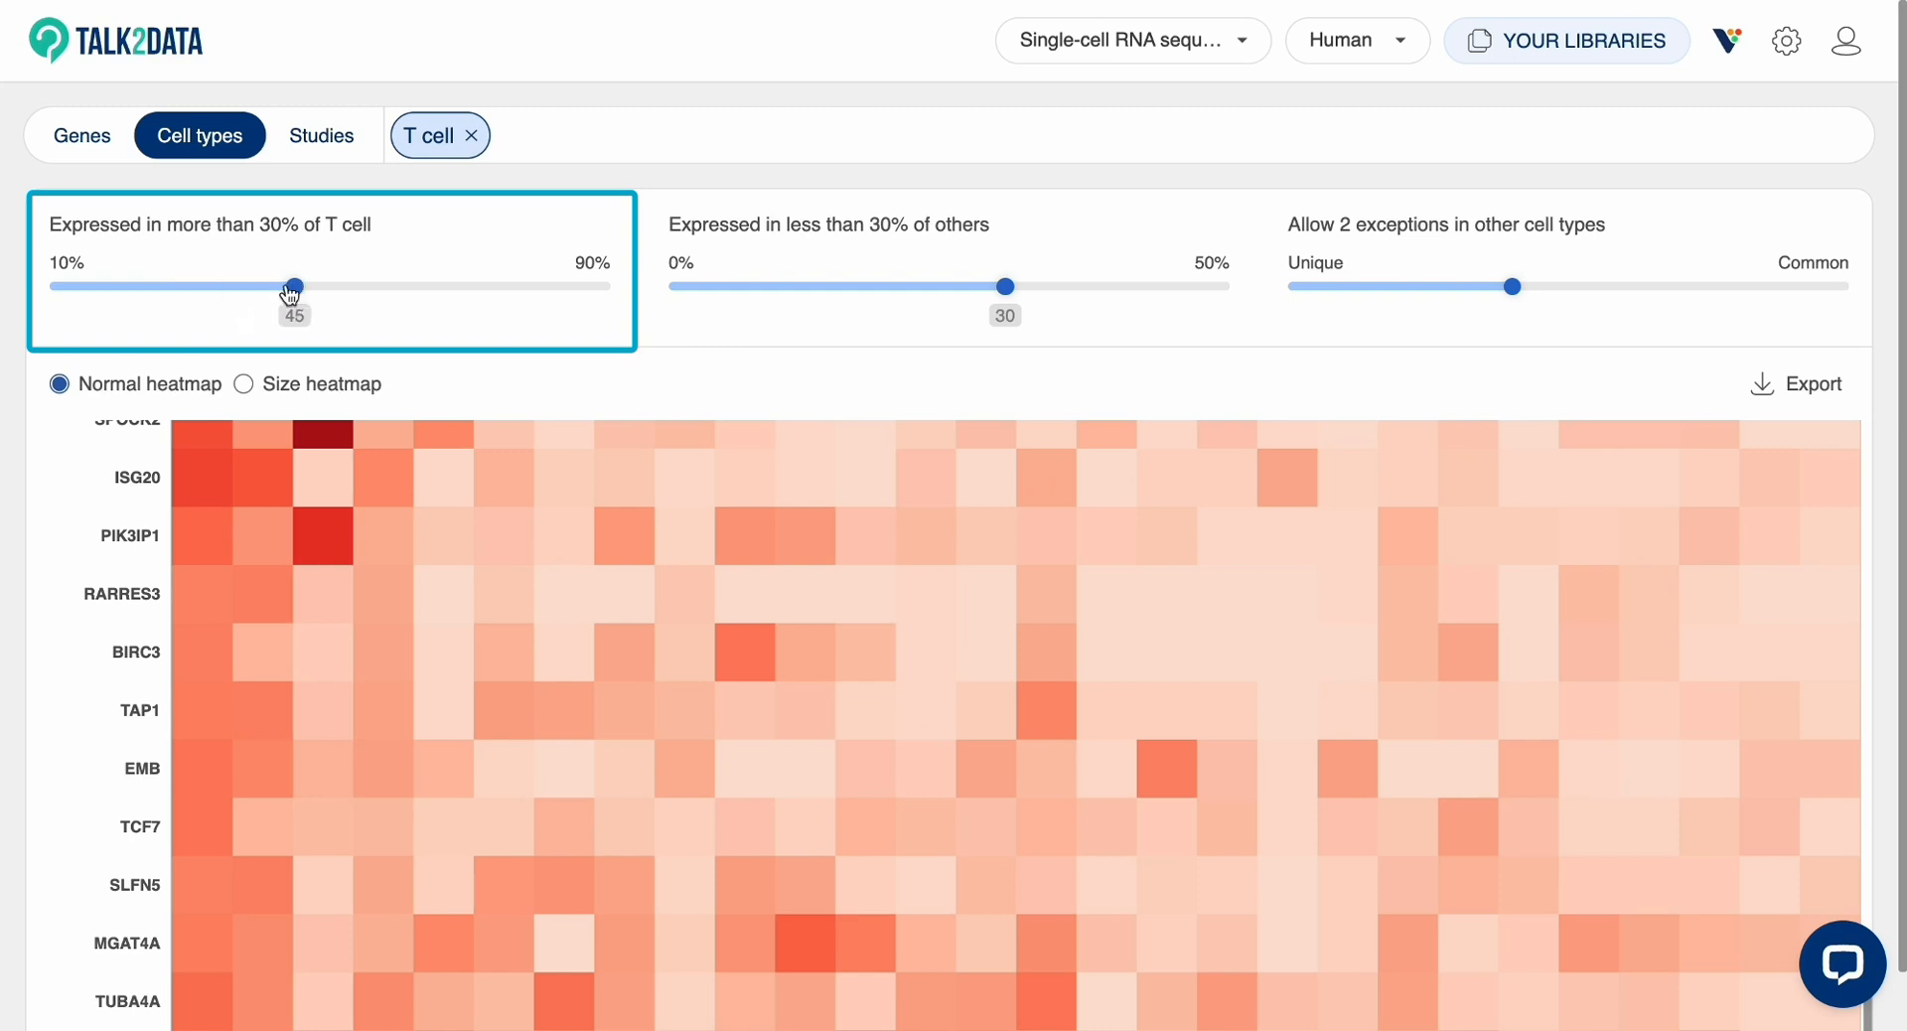
left_click_drag(290, 286, 328, 286)
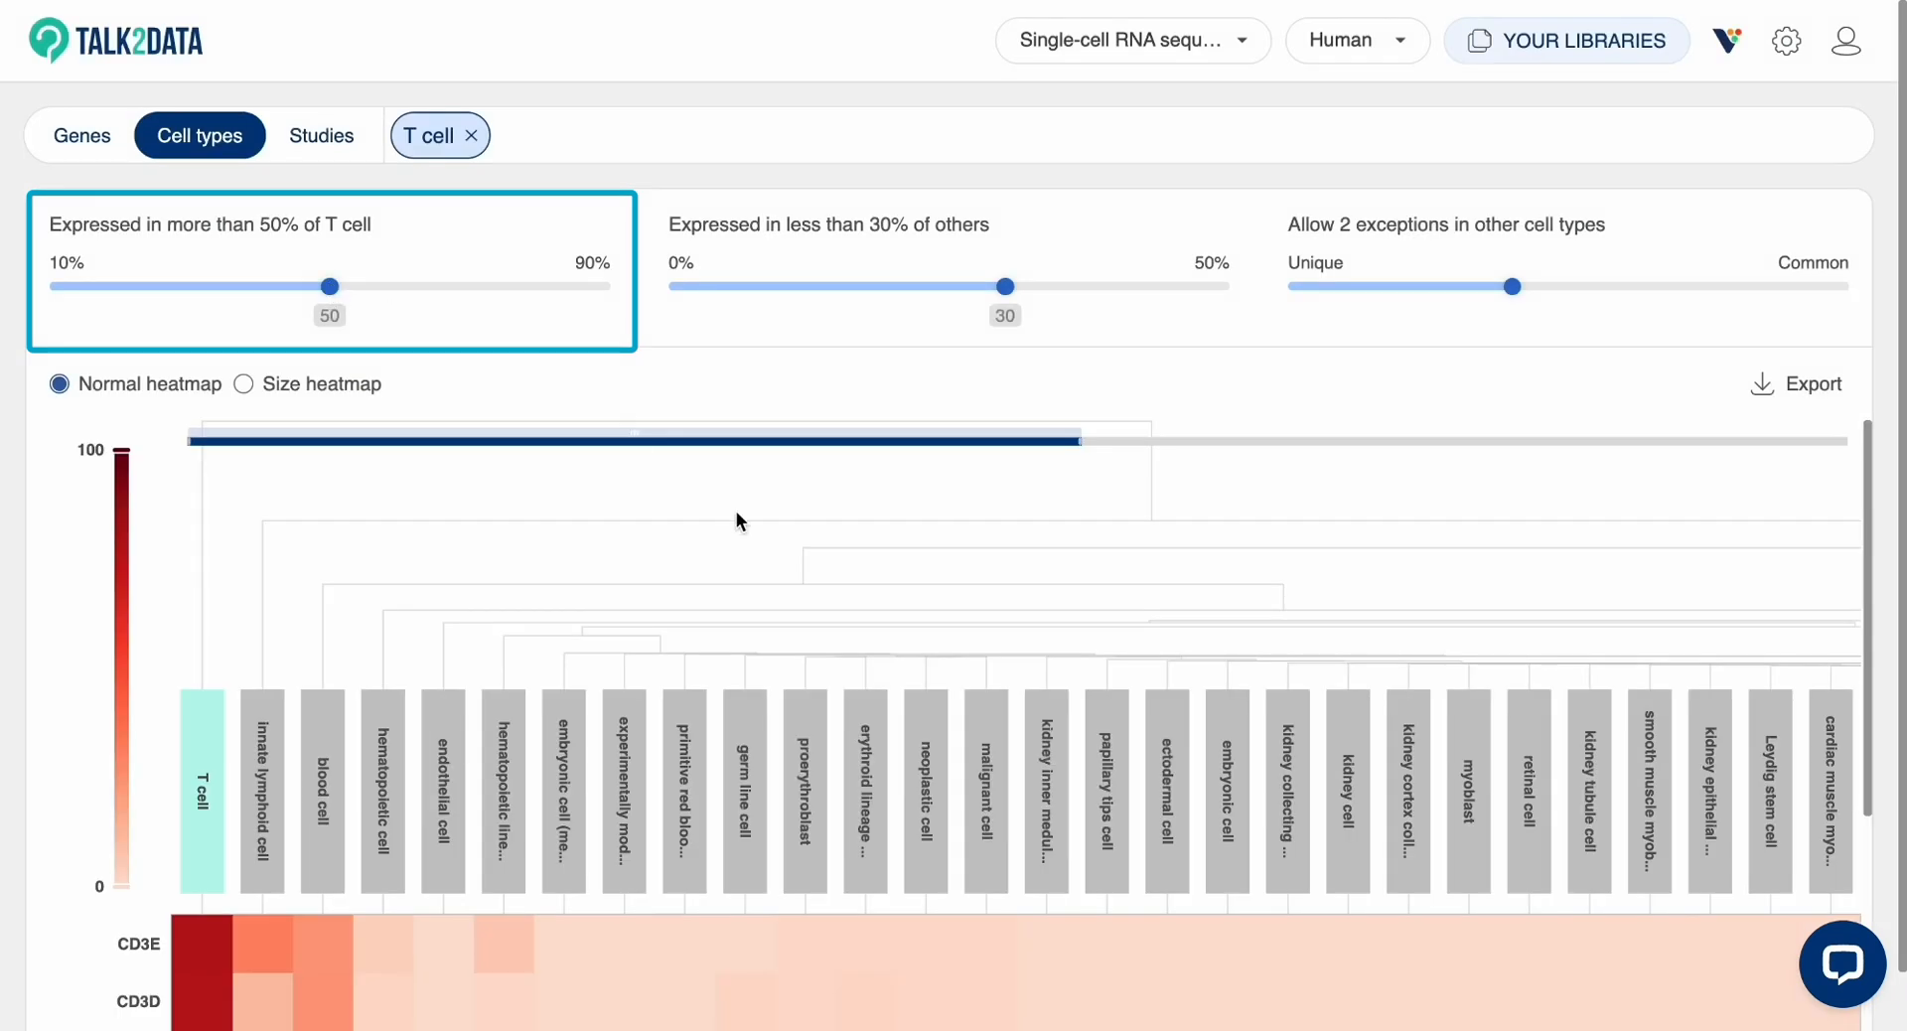
scroll("down", 3)
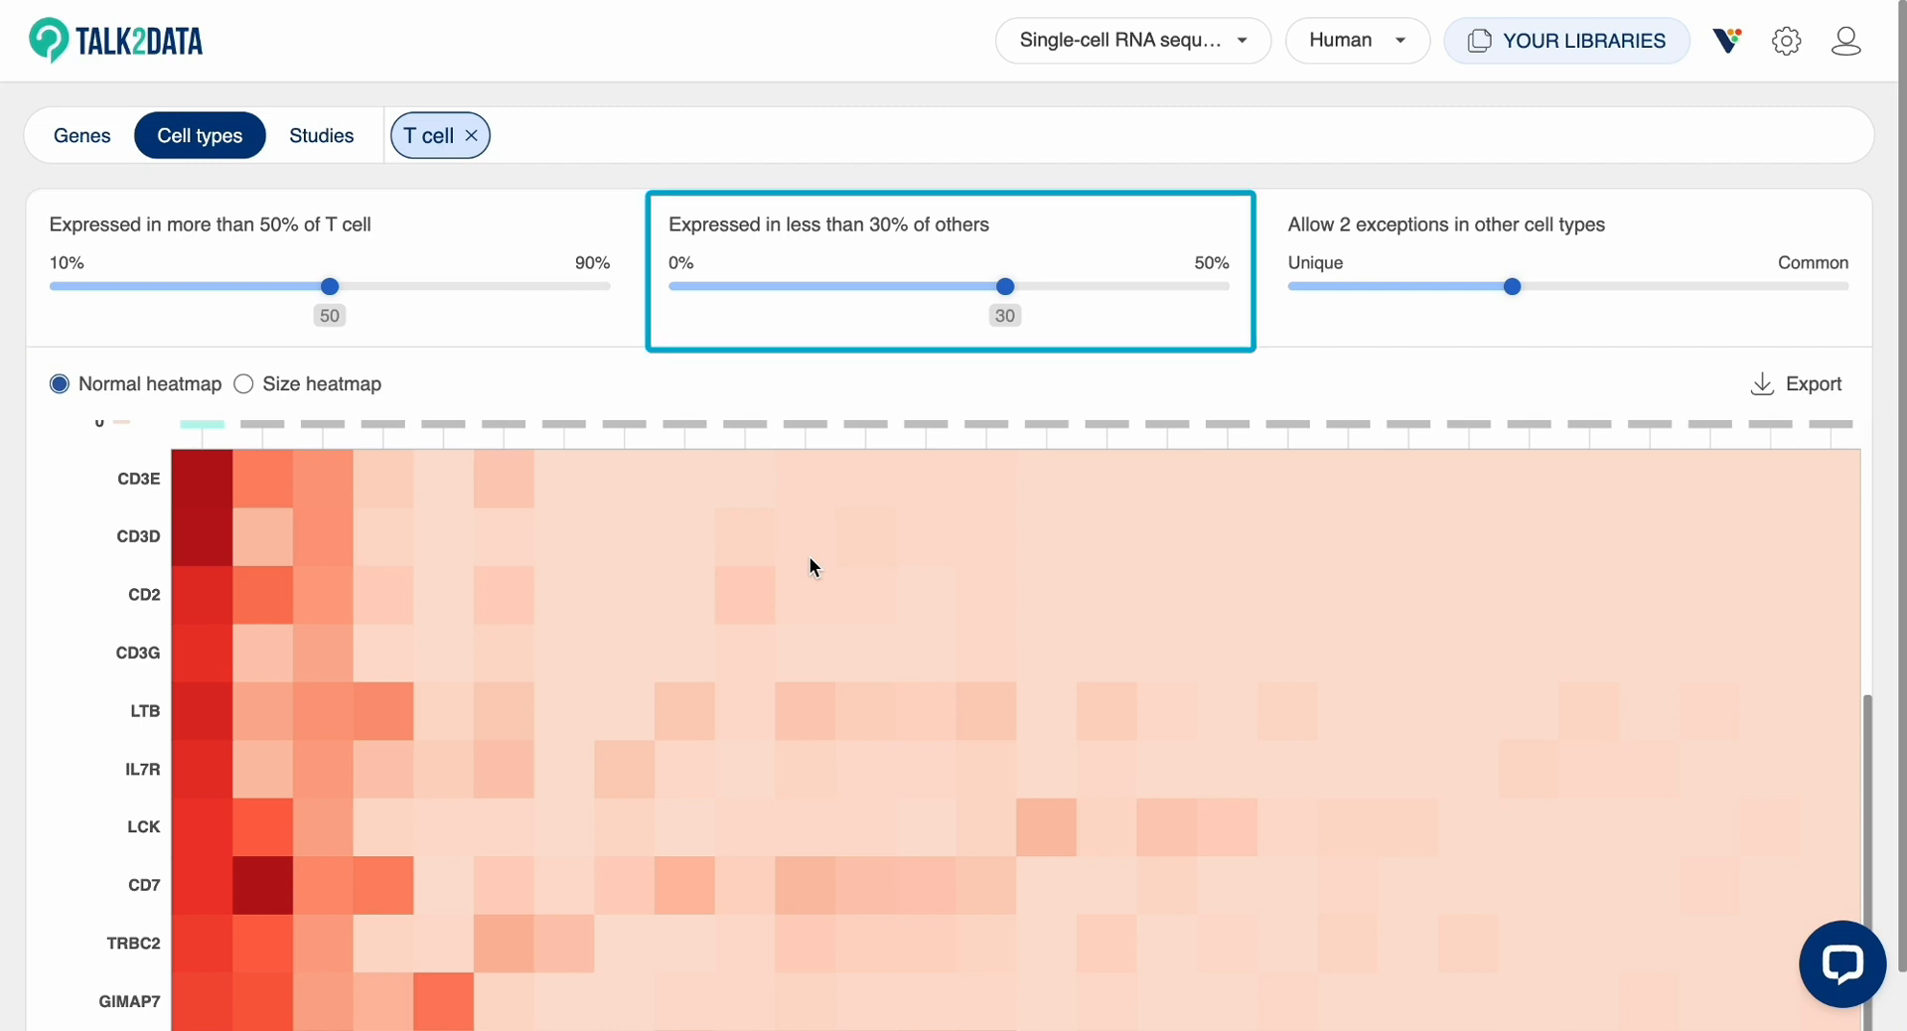
mouse_move(989, 320)
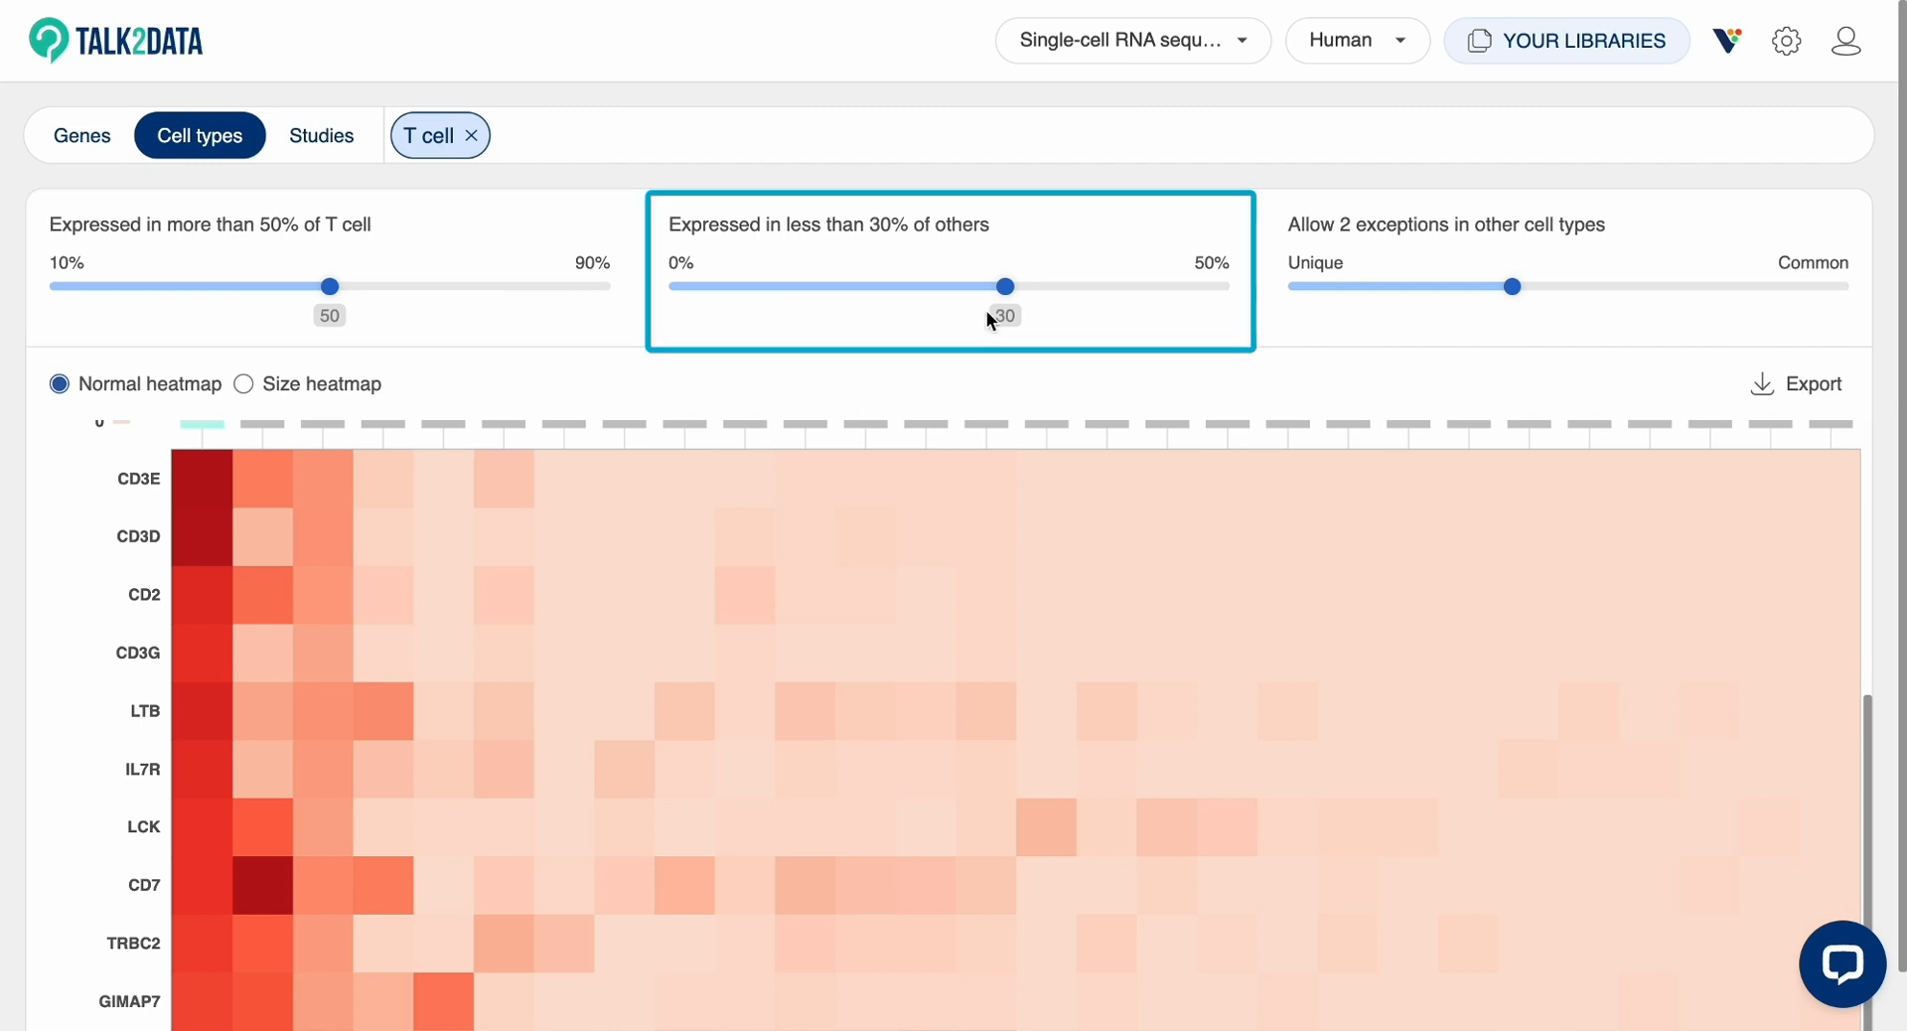
left_click_drag(999, 286, 948, 286)
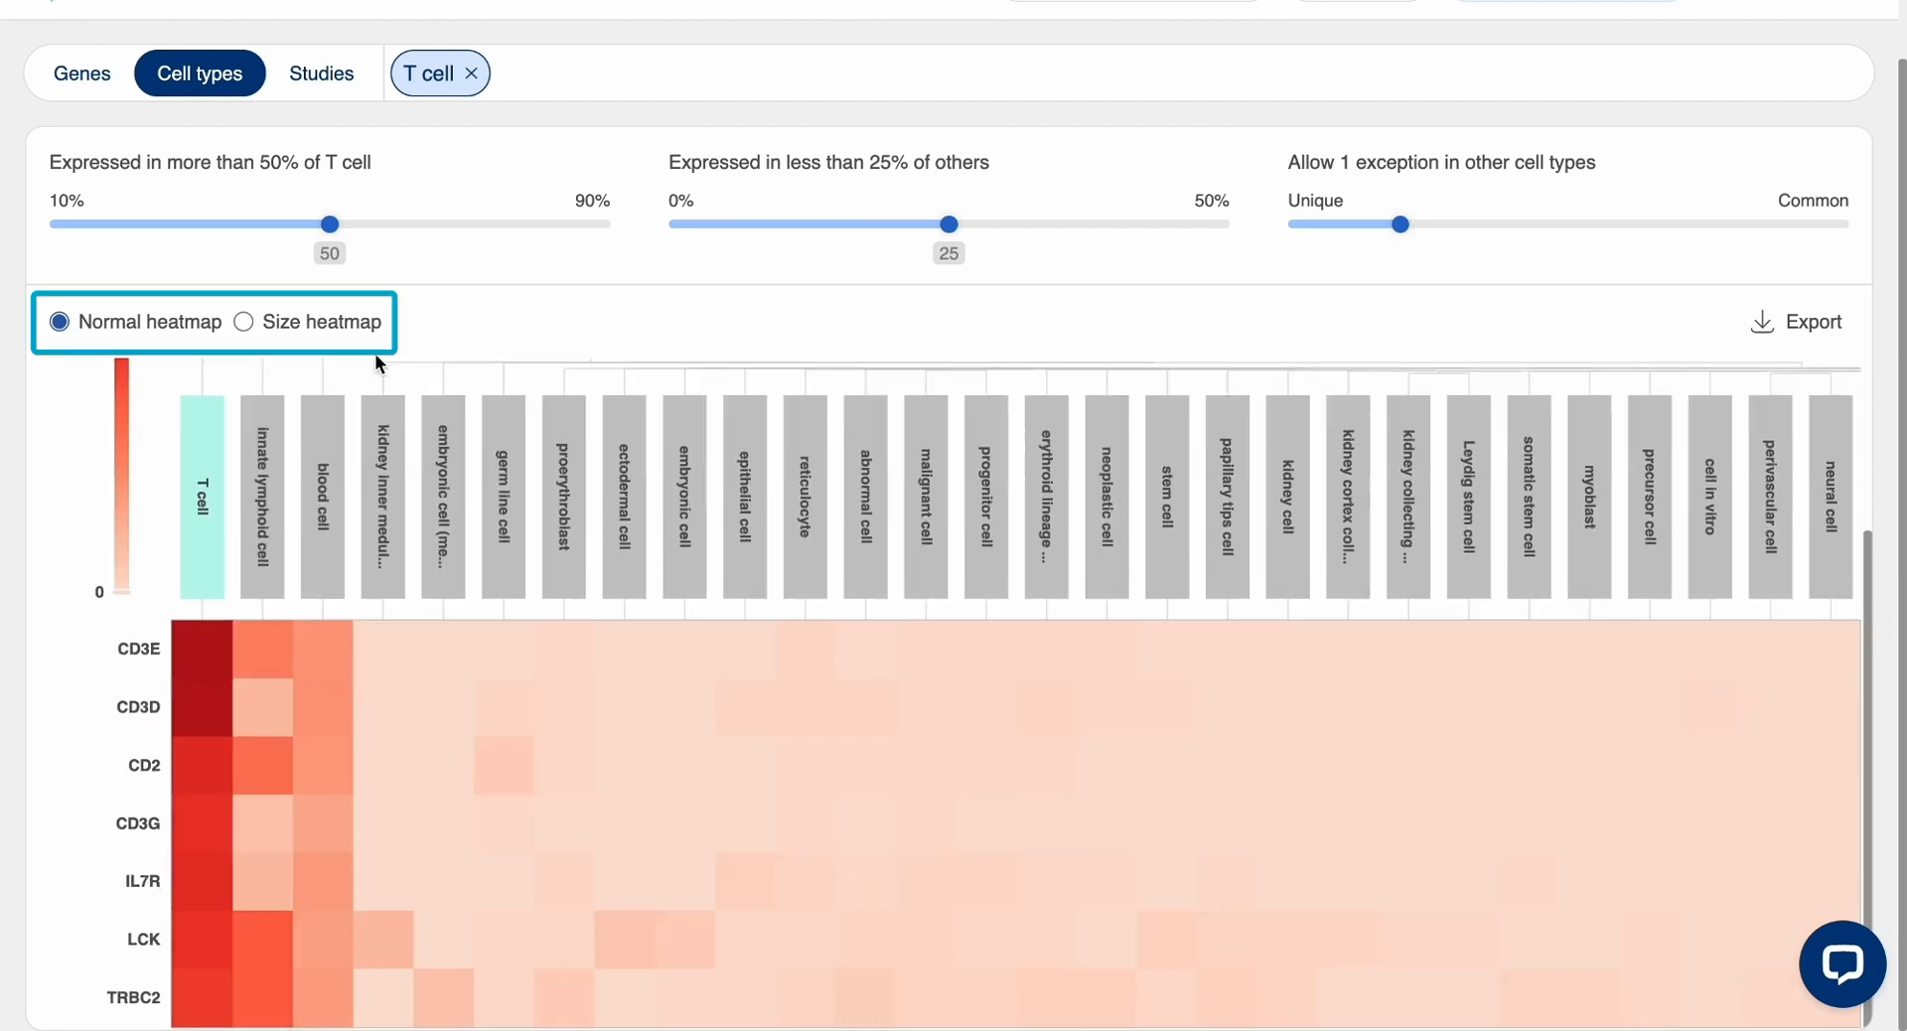
- Switch the T cell markers to a size heatmap and bring up the Export choices
left_click(242, 322)
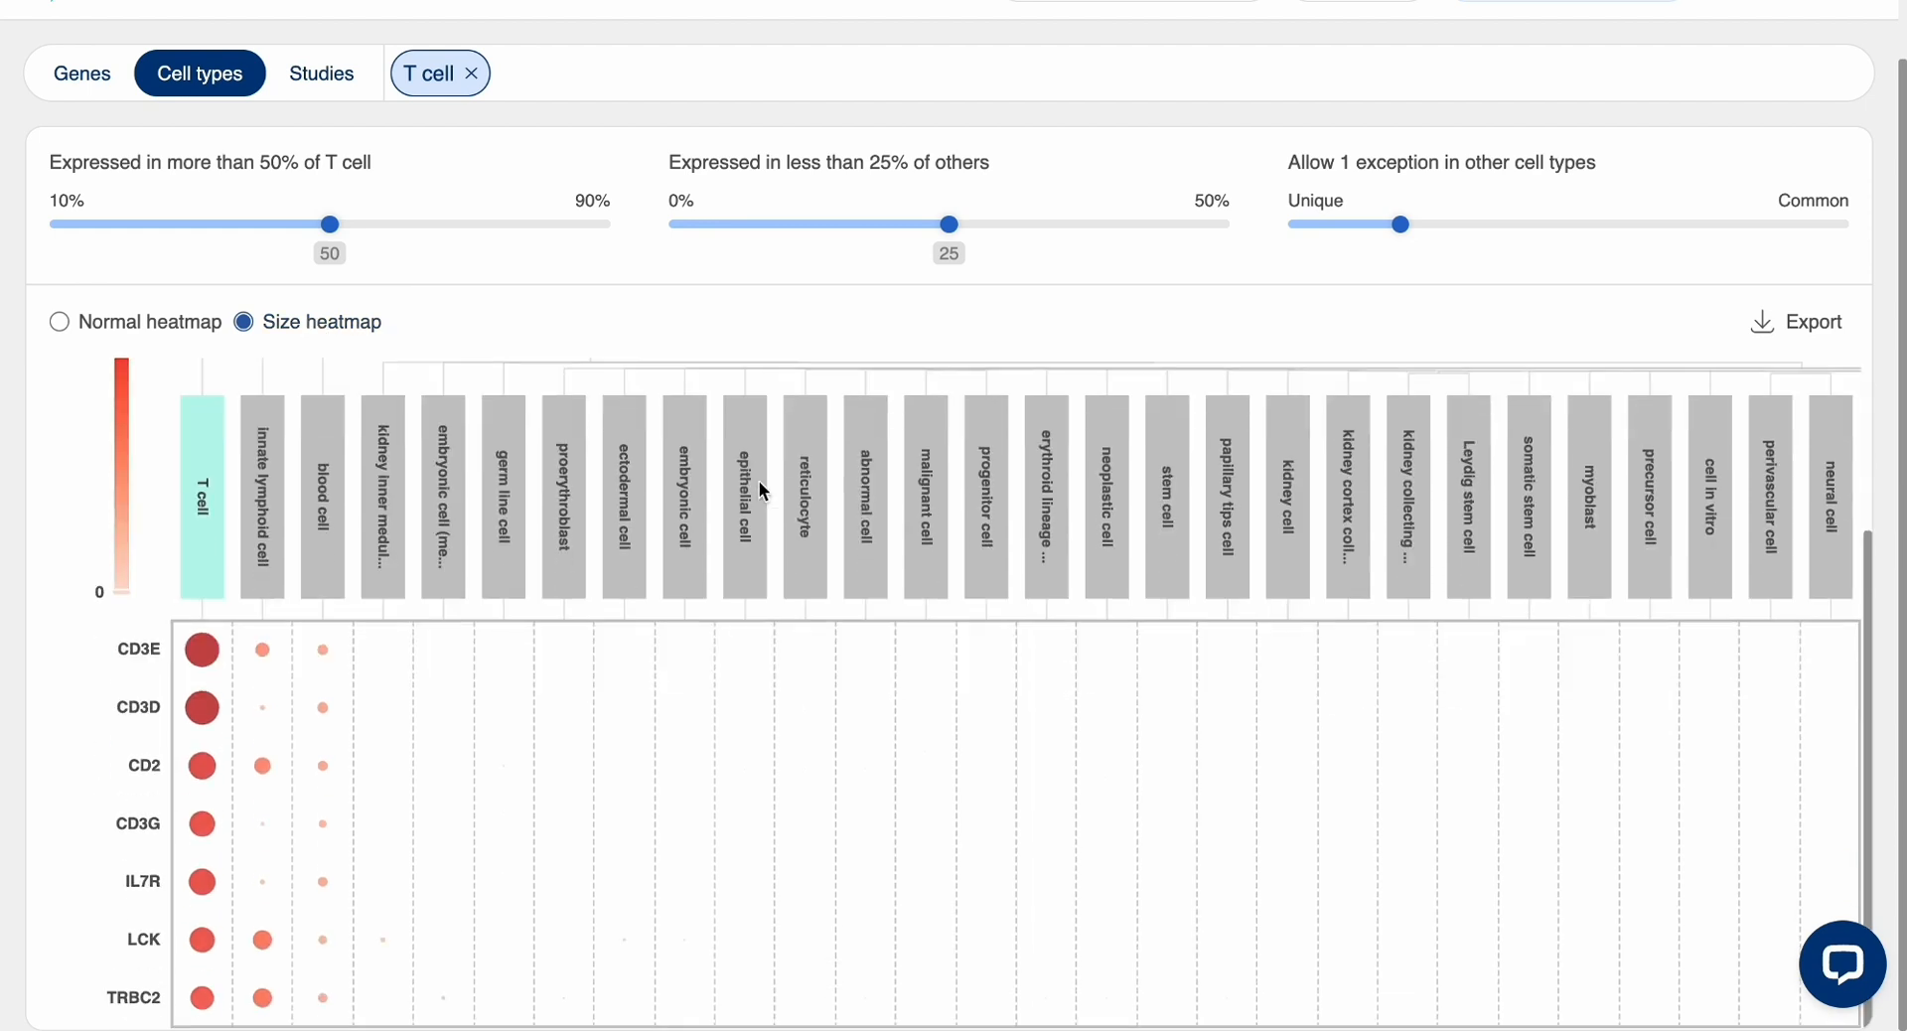
left_click(1809, 322)
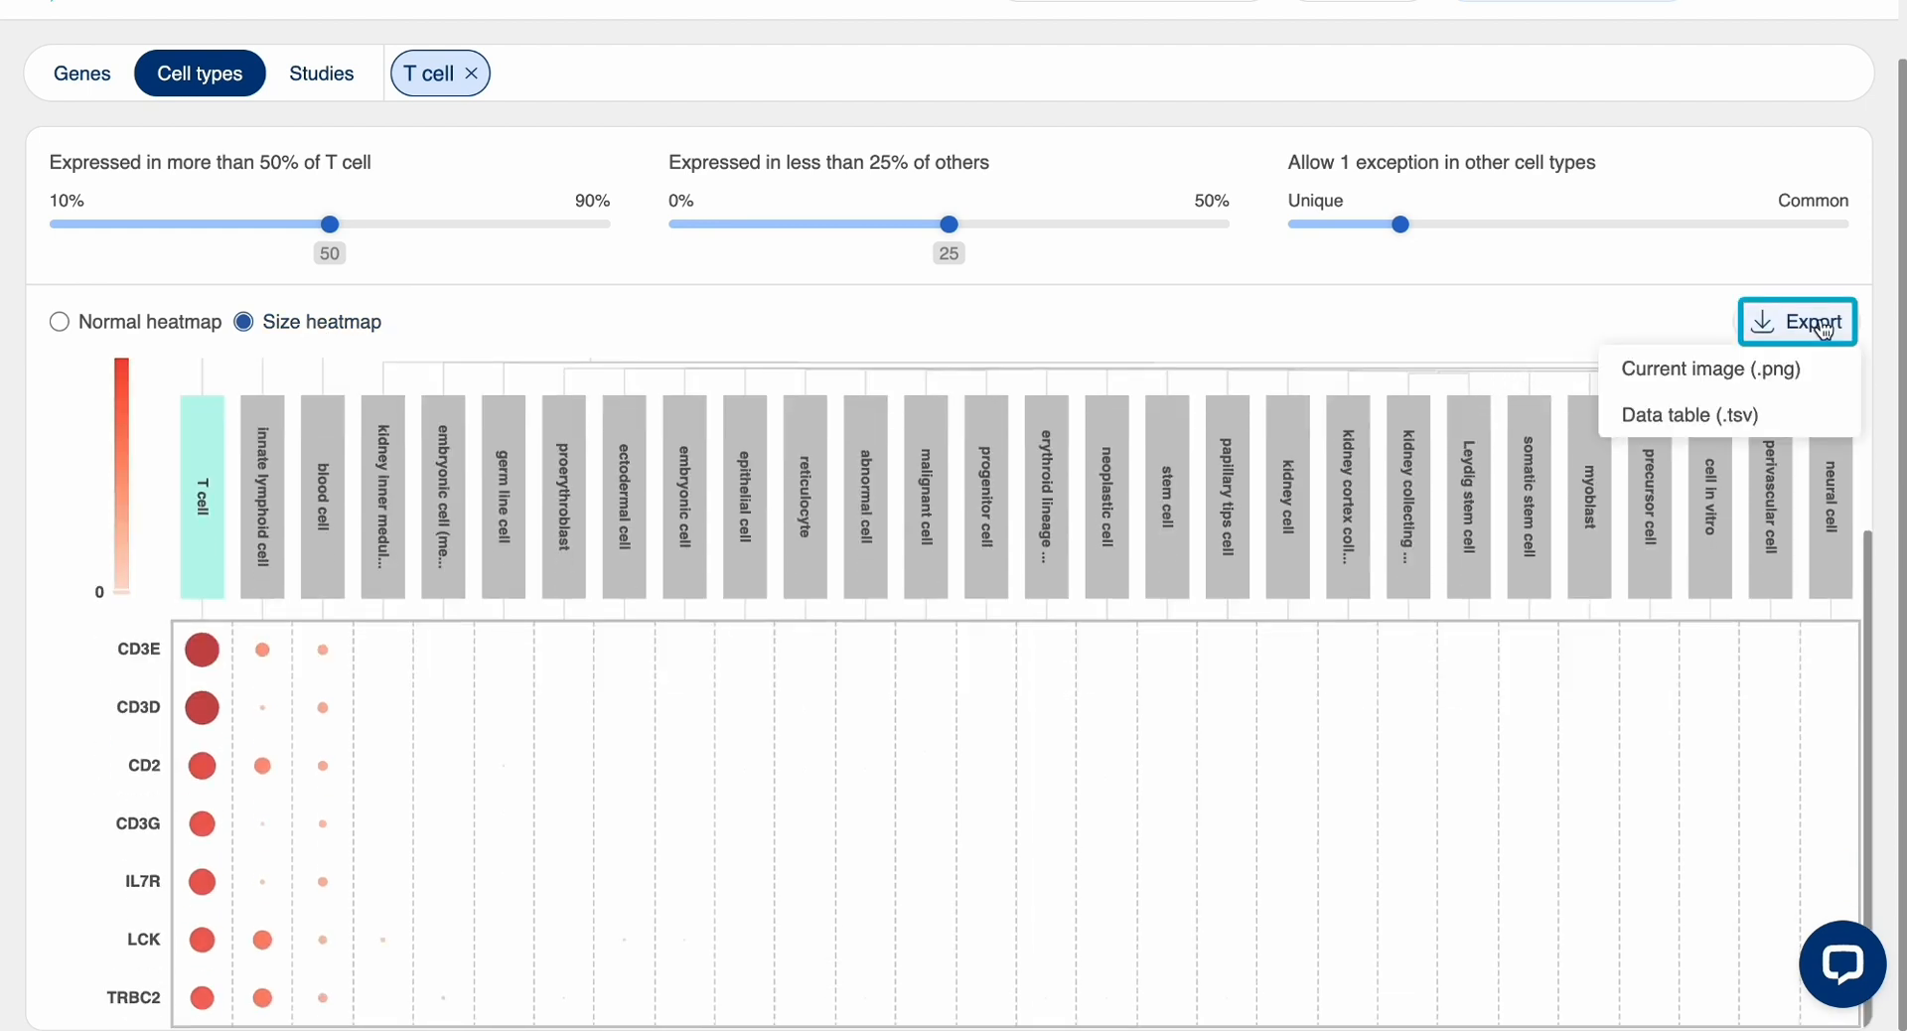